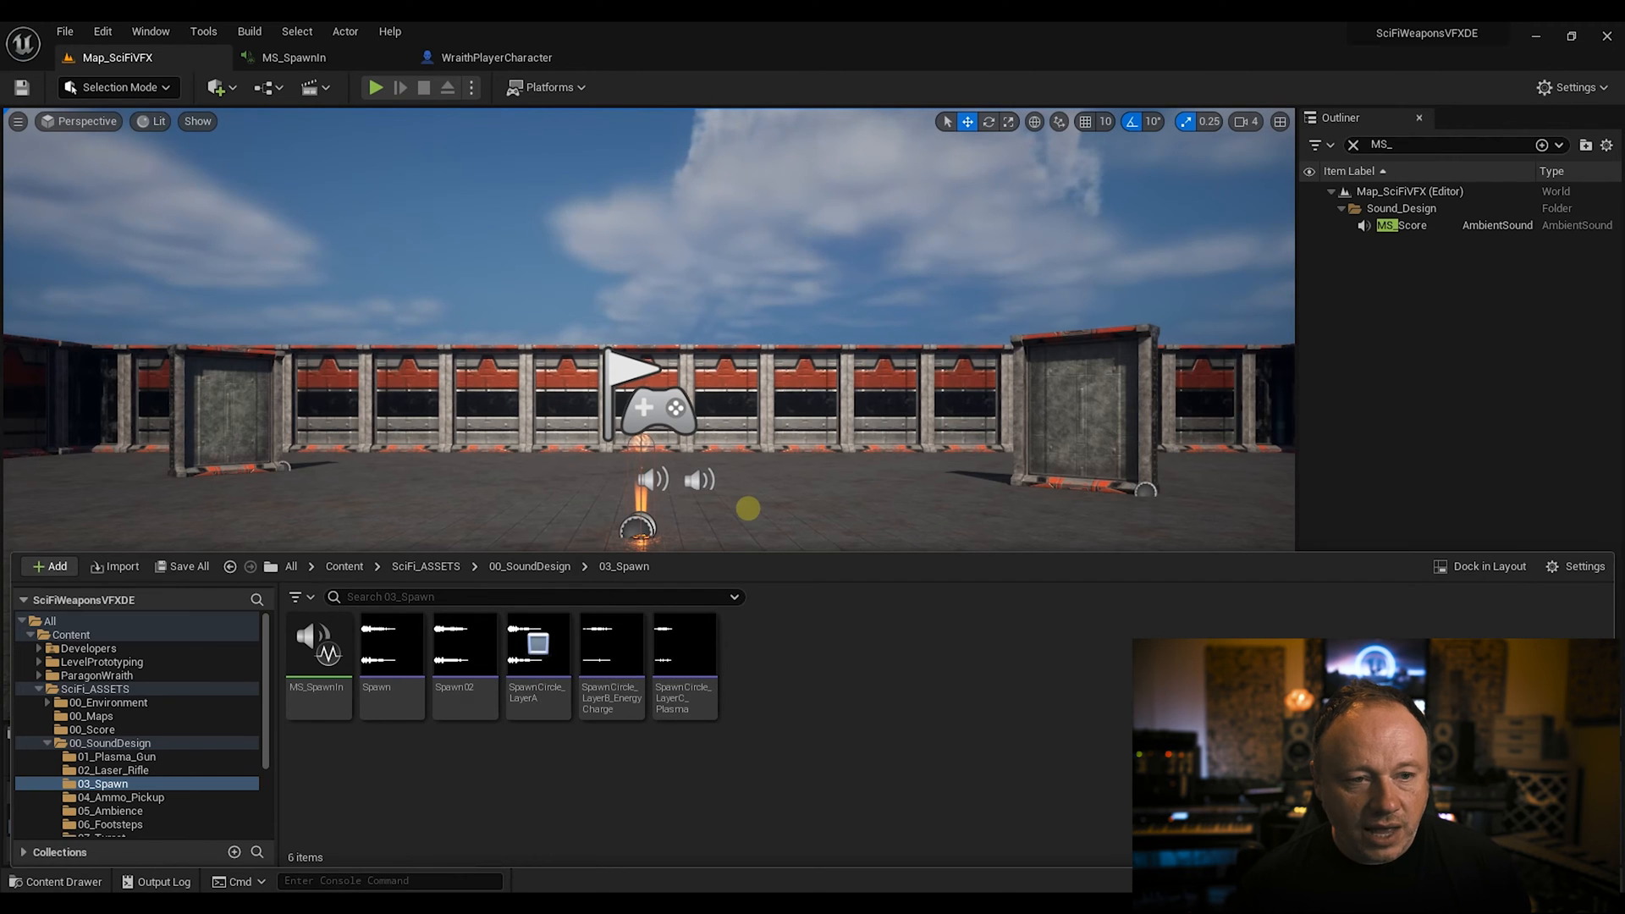
# Step: Play the level to watch the Wraith spawn on the glowing pad, then stop
pyautogui.click(375, 87)
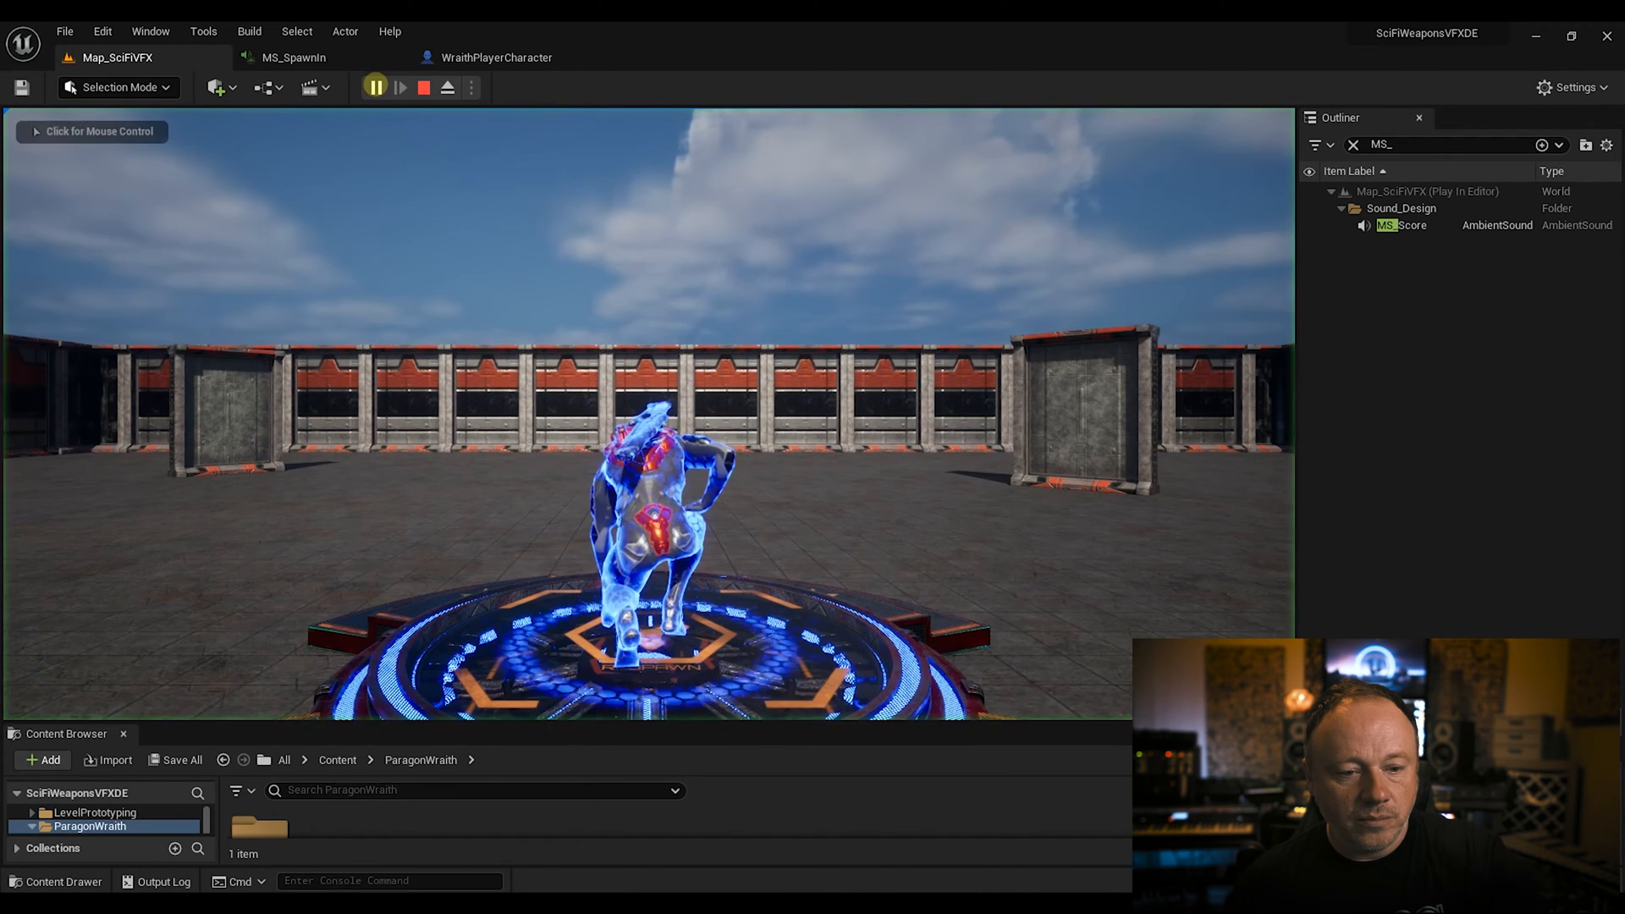
pyautogui.click(424, 87)
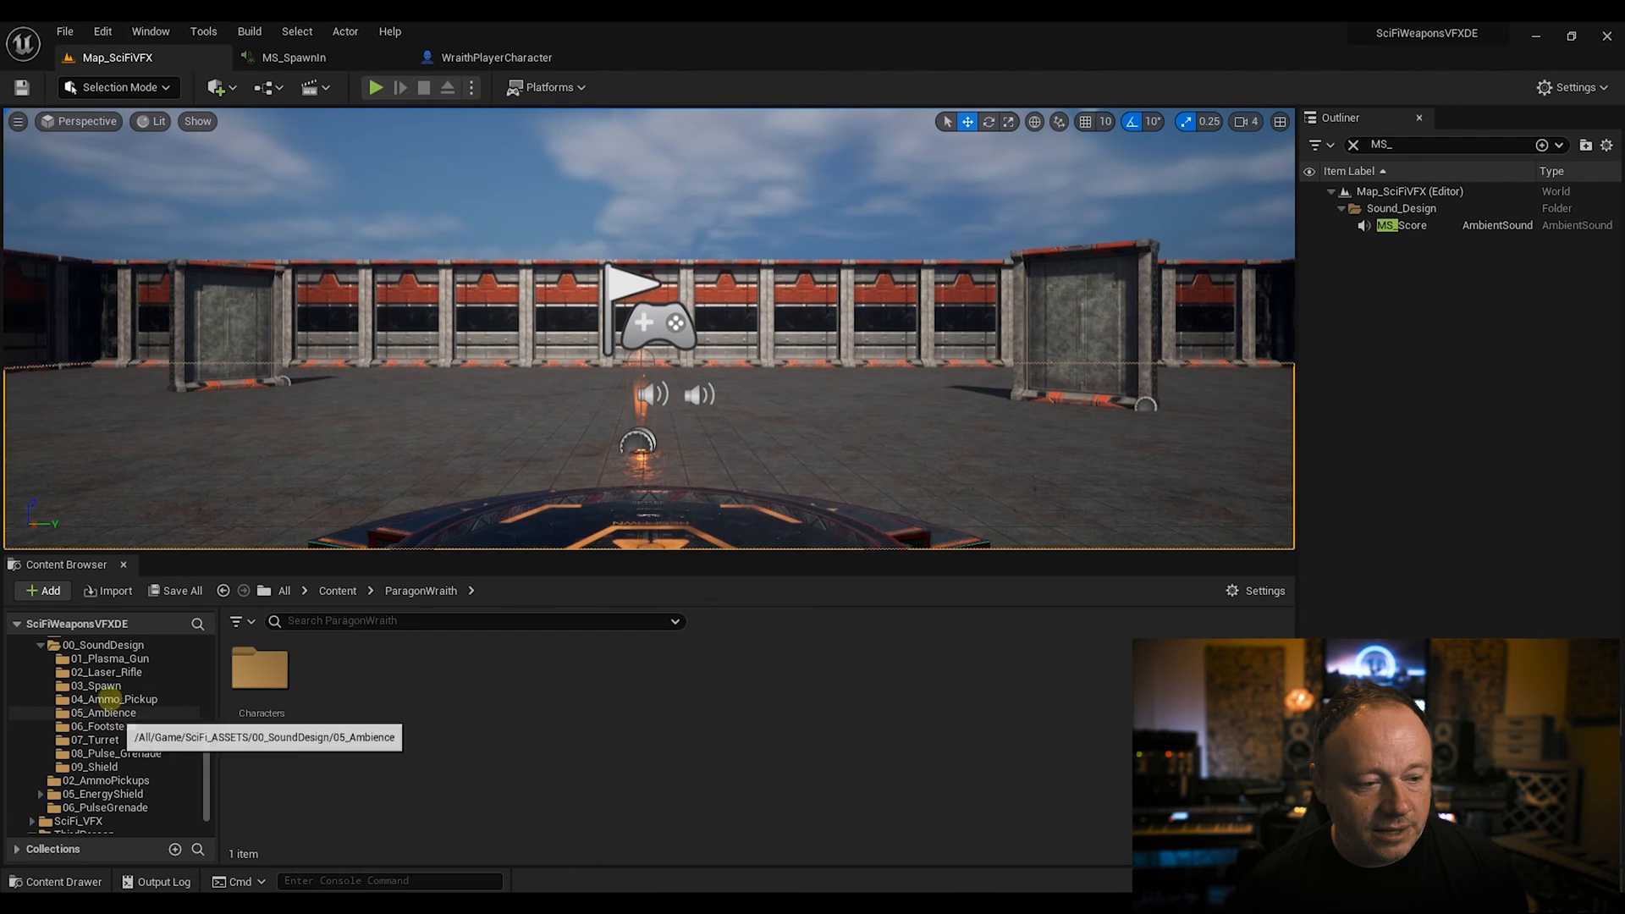
# Step: Audition the EnergyCharge and Plasma layer sounds in 03_Spawn, then play Spawn02
pyautogui.click(93, 685)
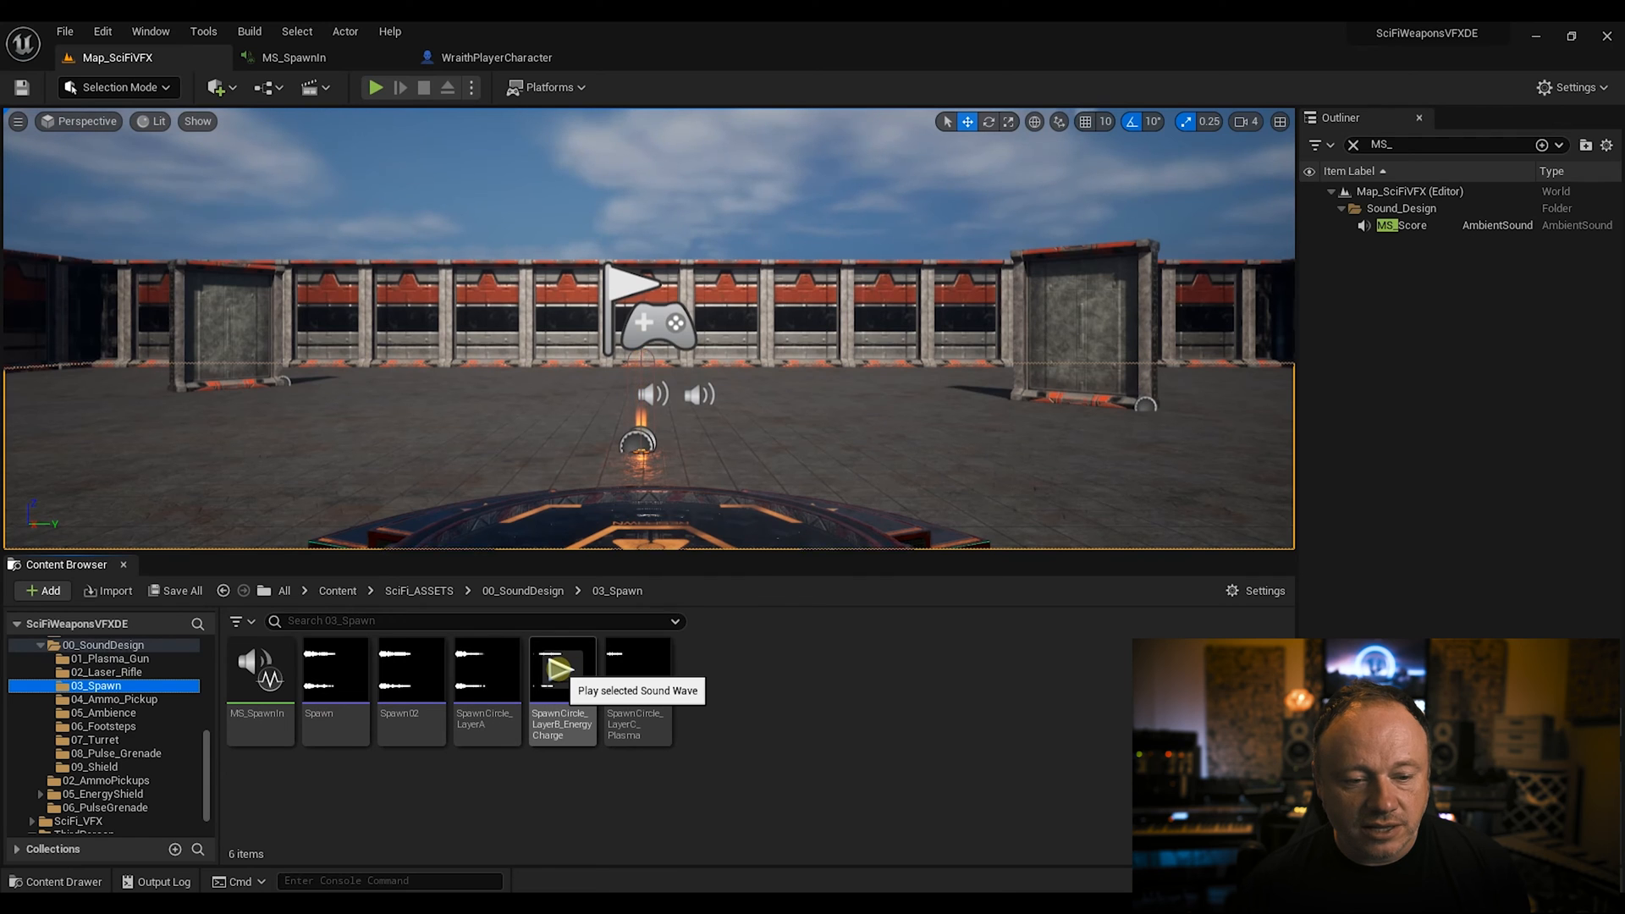
pyautogui.click(563, 669)
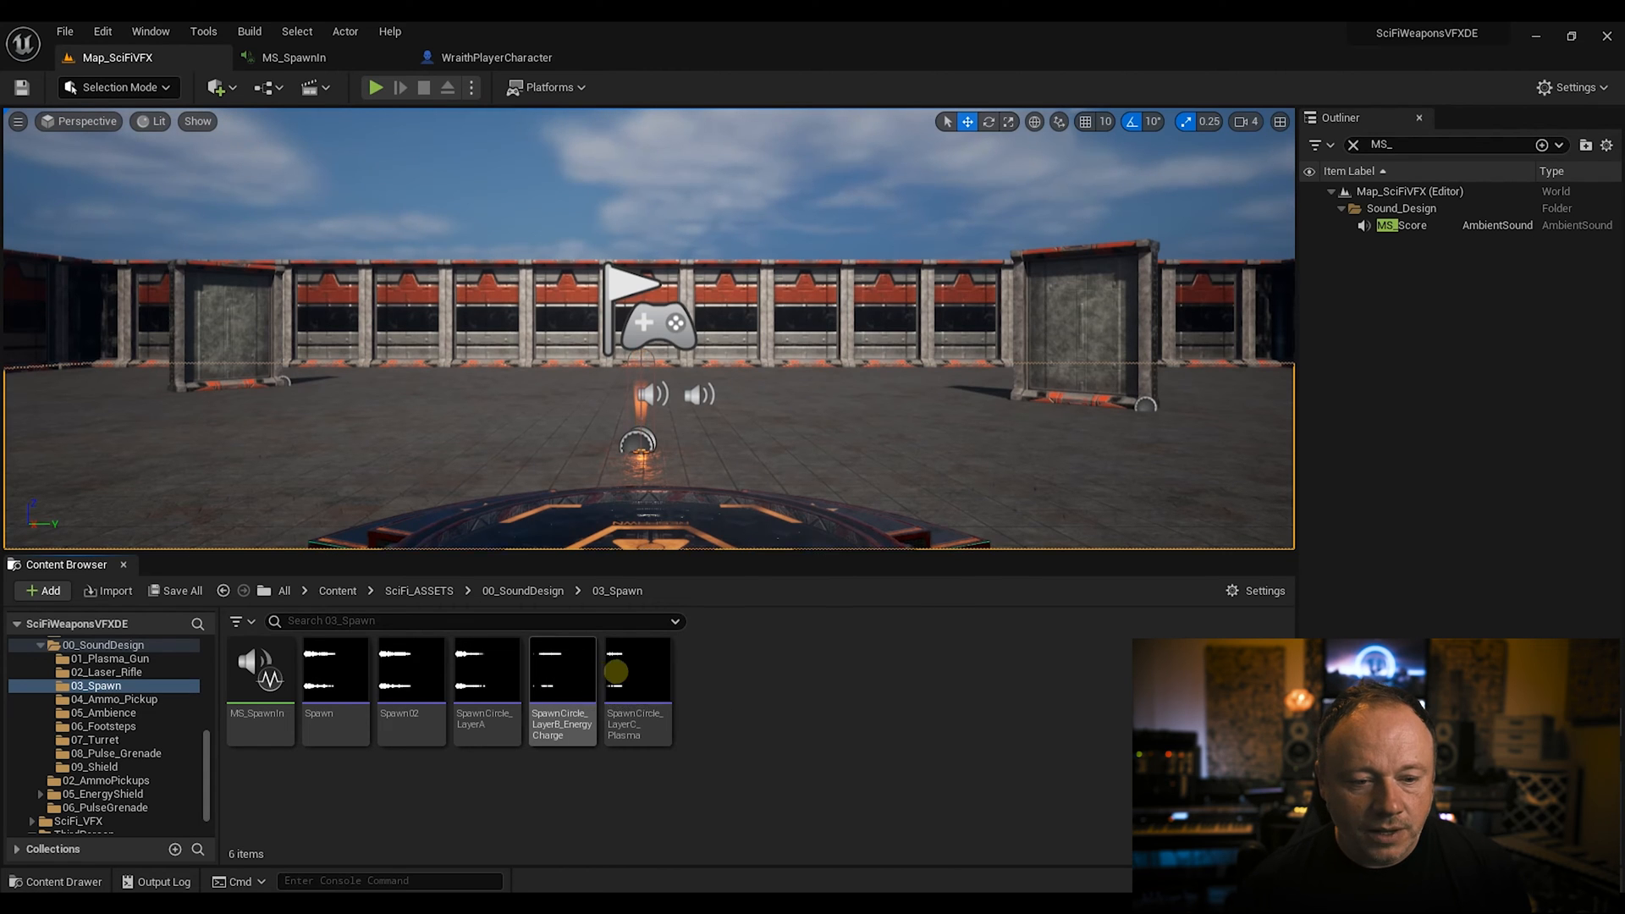
pyautogui.moveTo(637, 668)
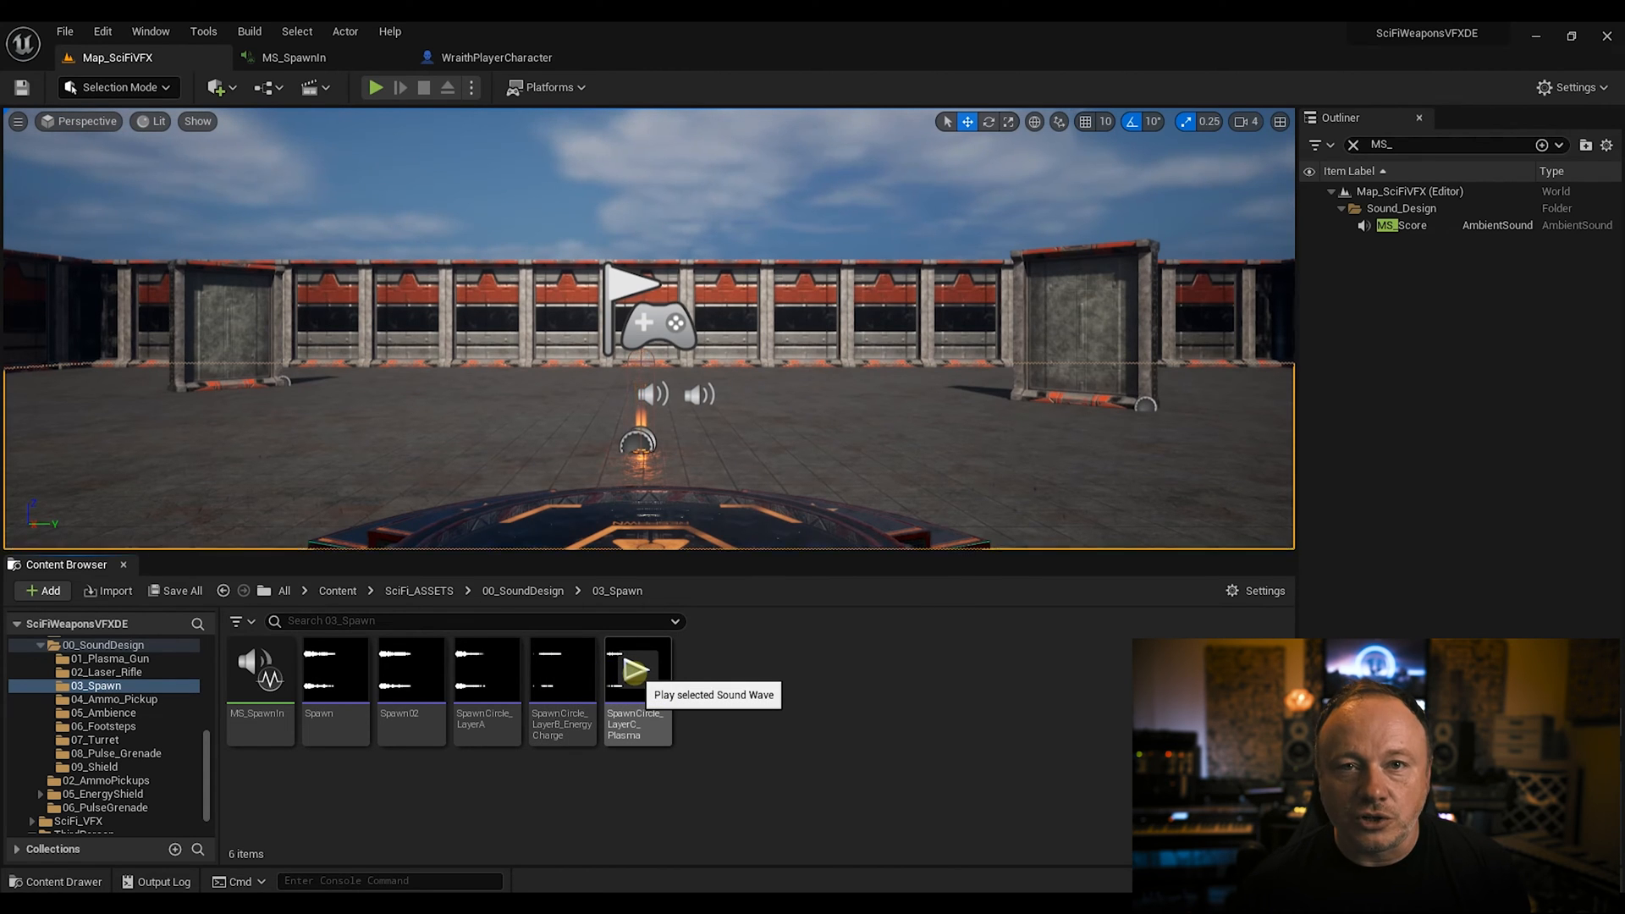
pyautogui.click(637, 671)
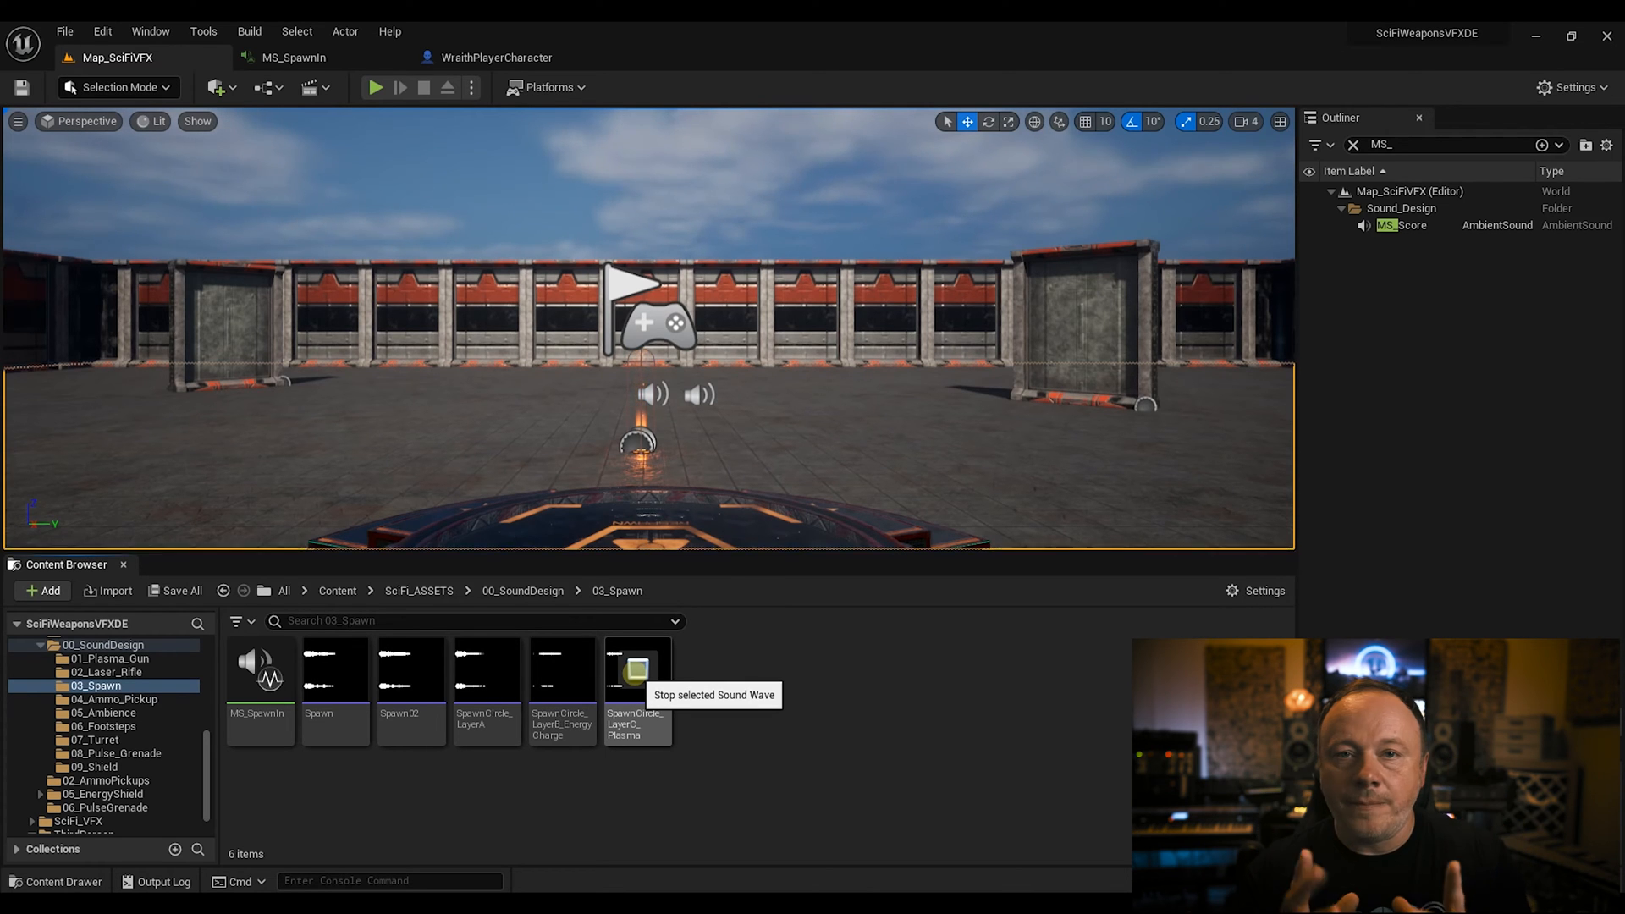
pyautogui.click(636, 669)
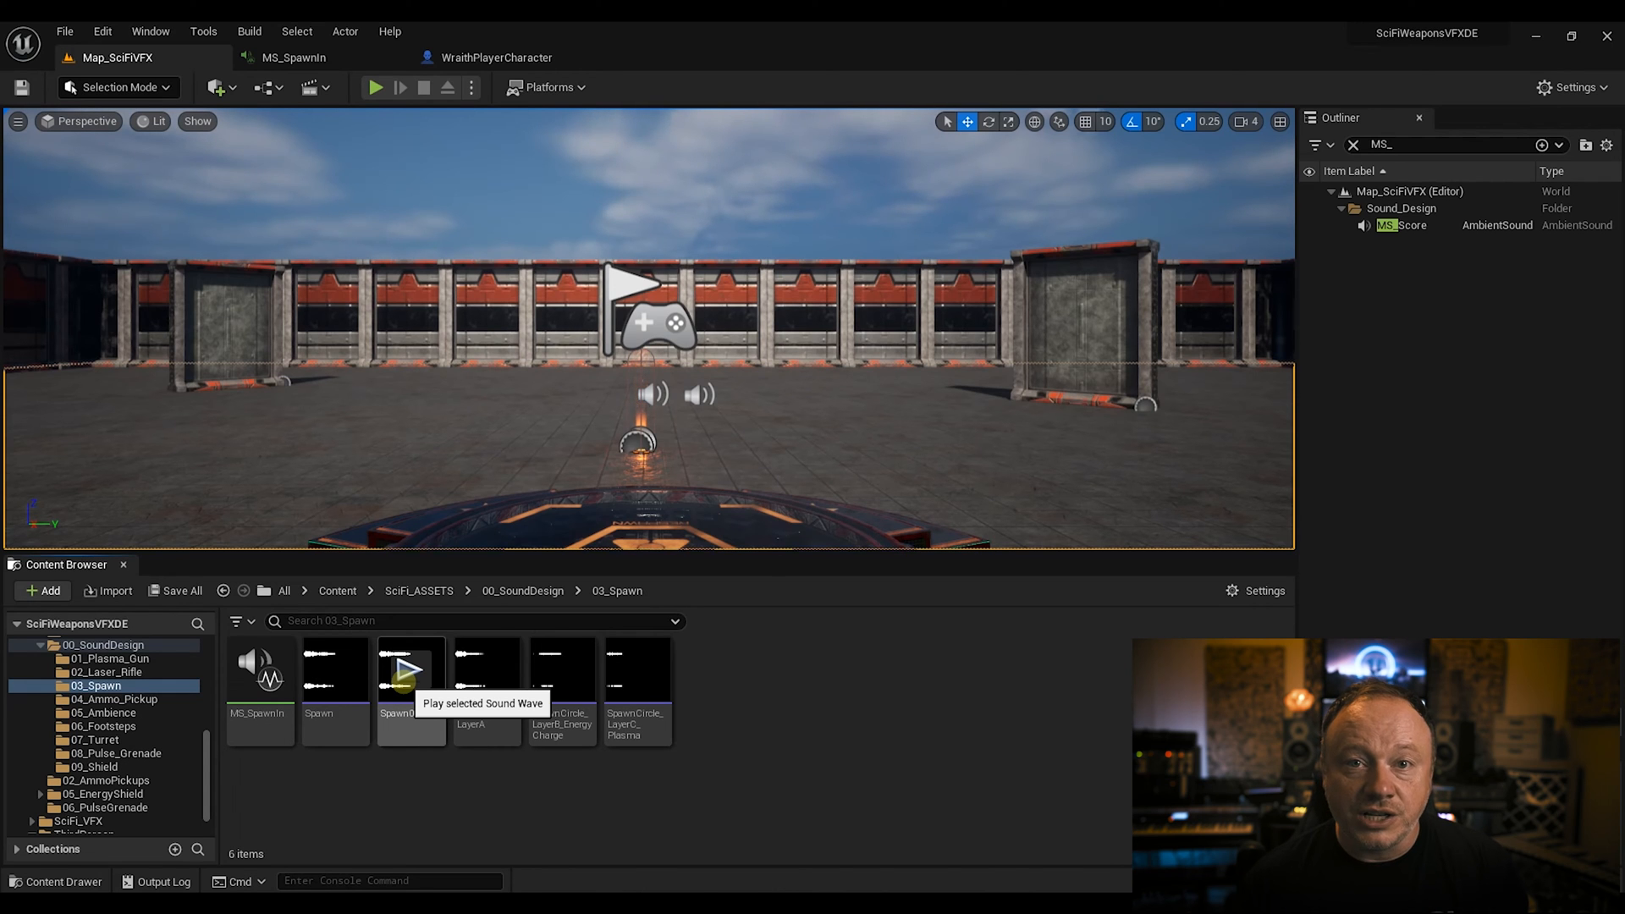
pyautogui.click(294, 57)
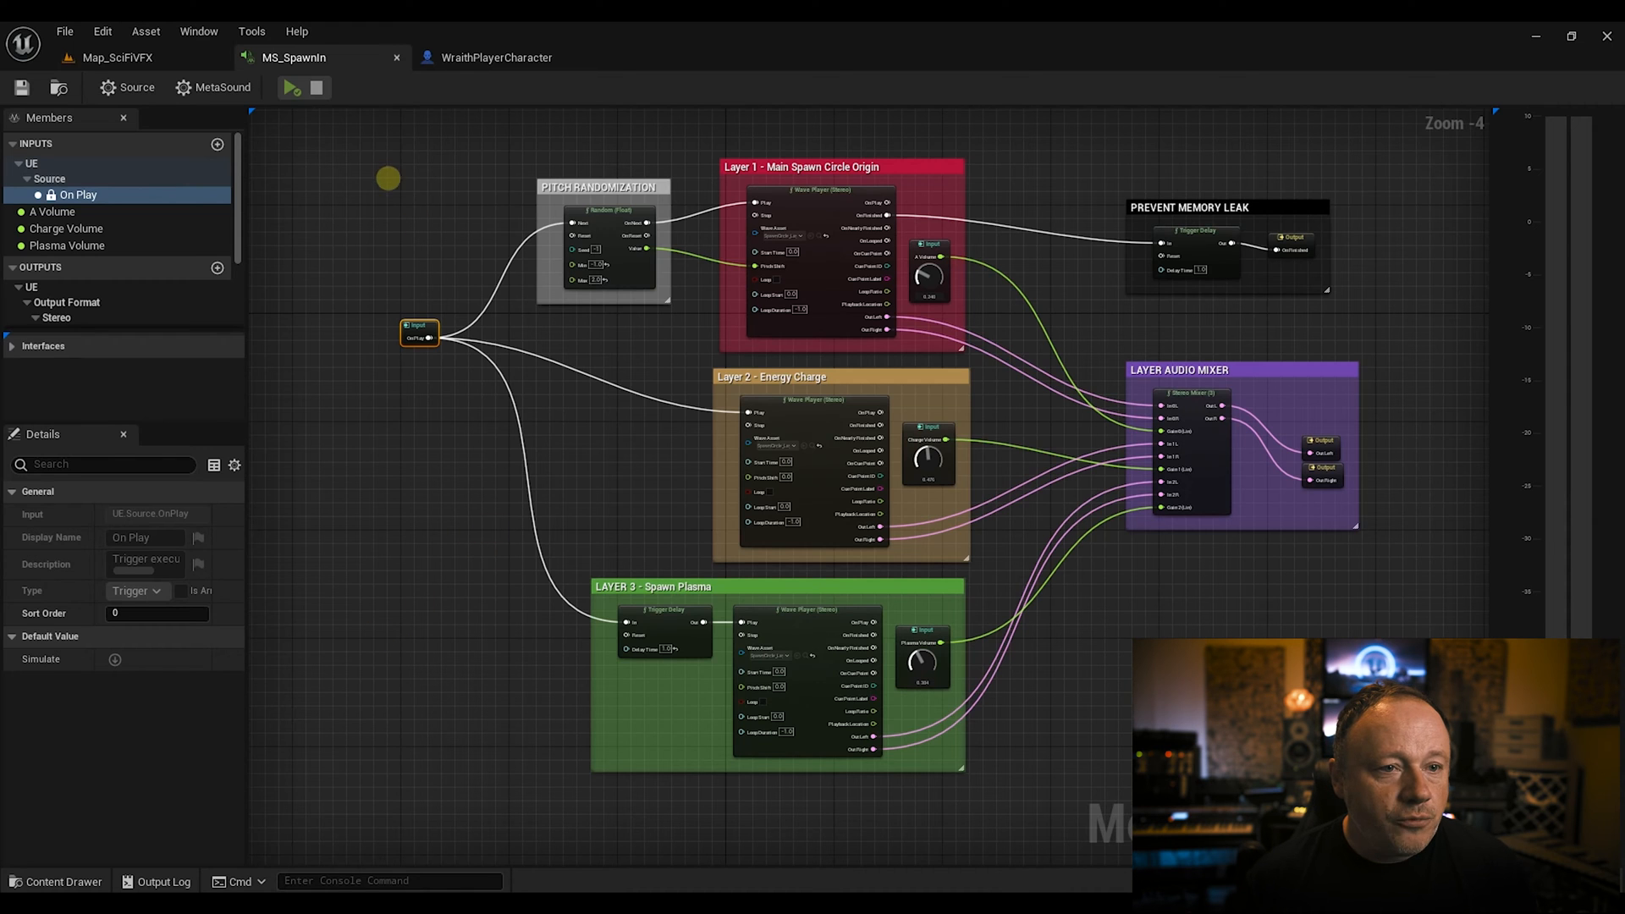
# Step: Open MS_SpawnIn and recenter its three-layer graph with pitch randomization and mixer
pyautogui.click(116, 57)
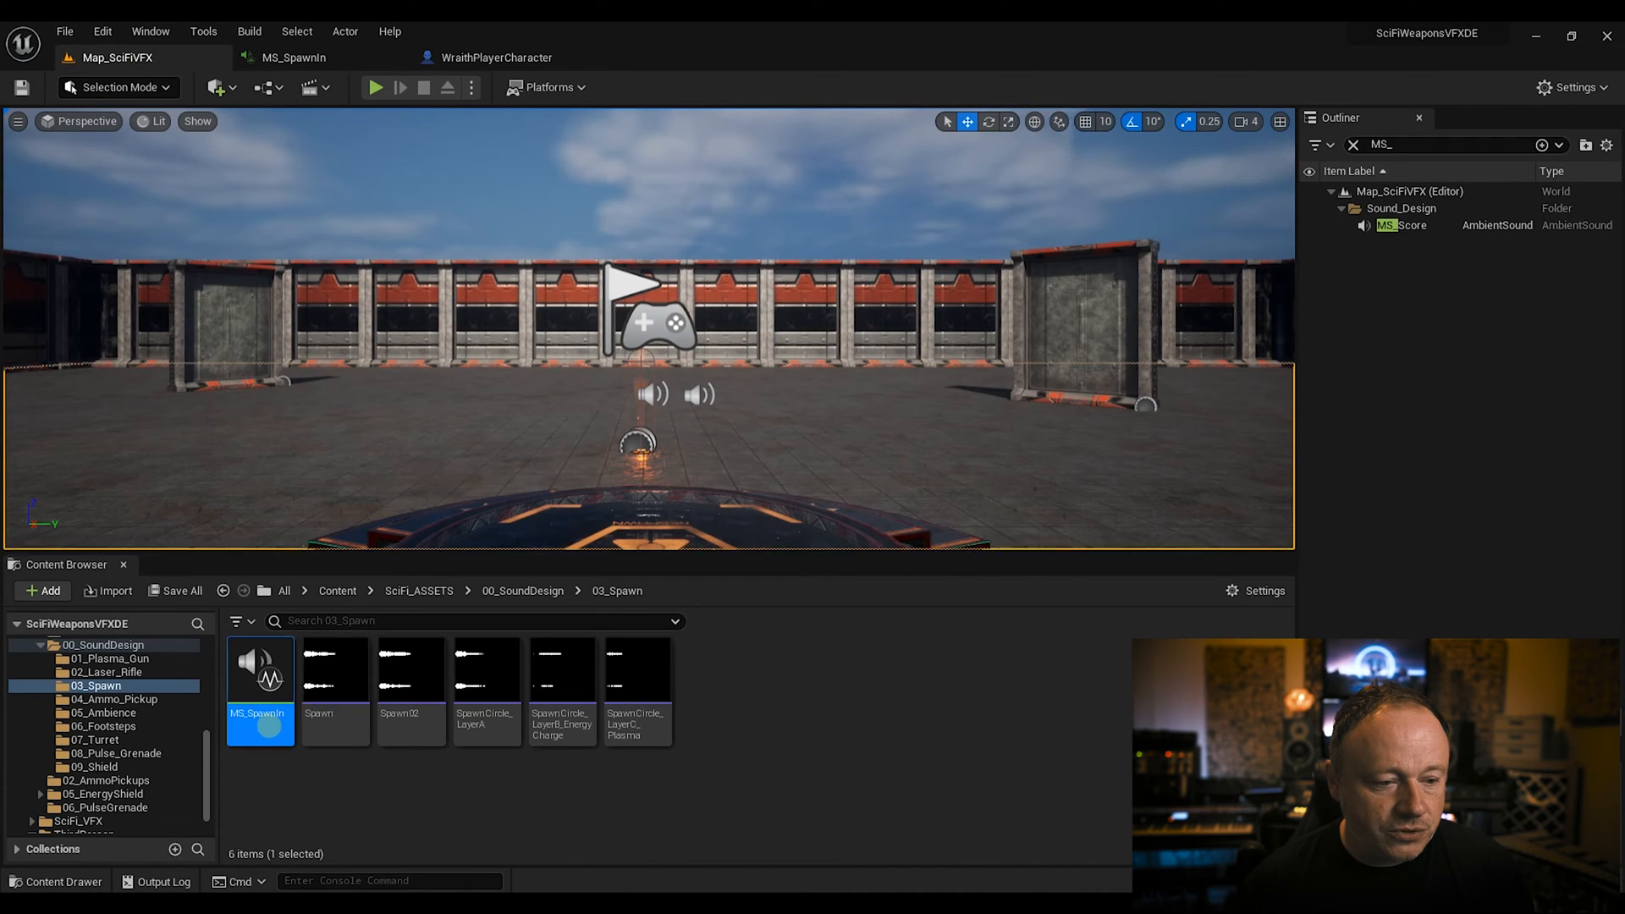
pyautogui.moveTo(259, 668)
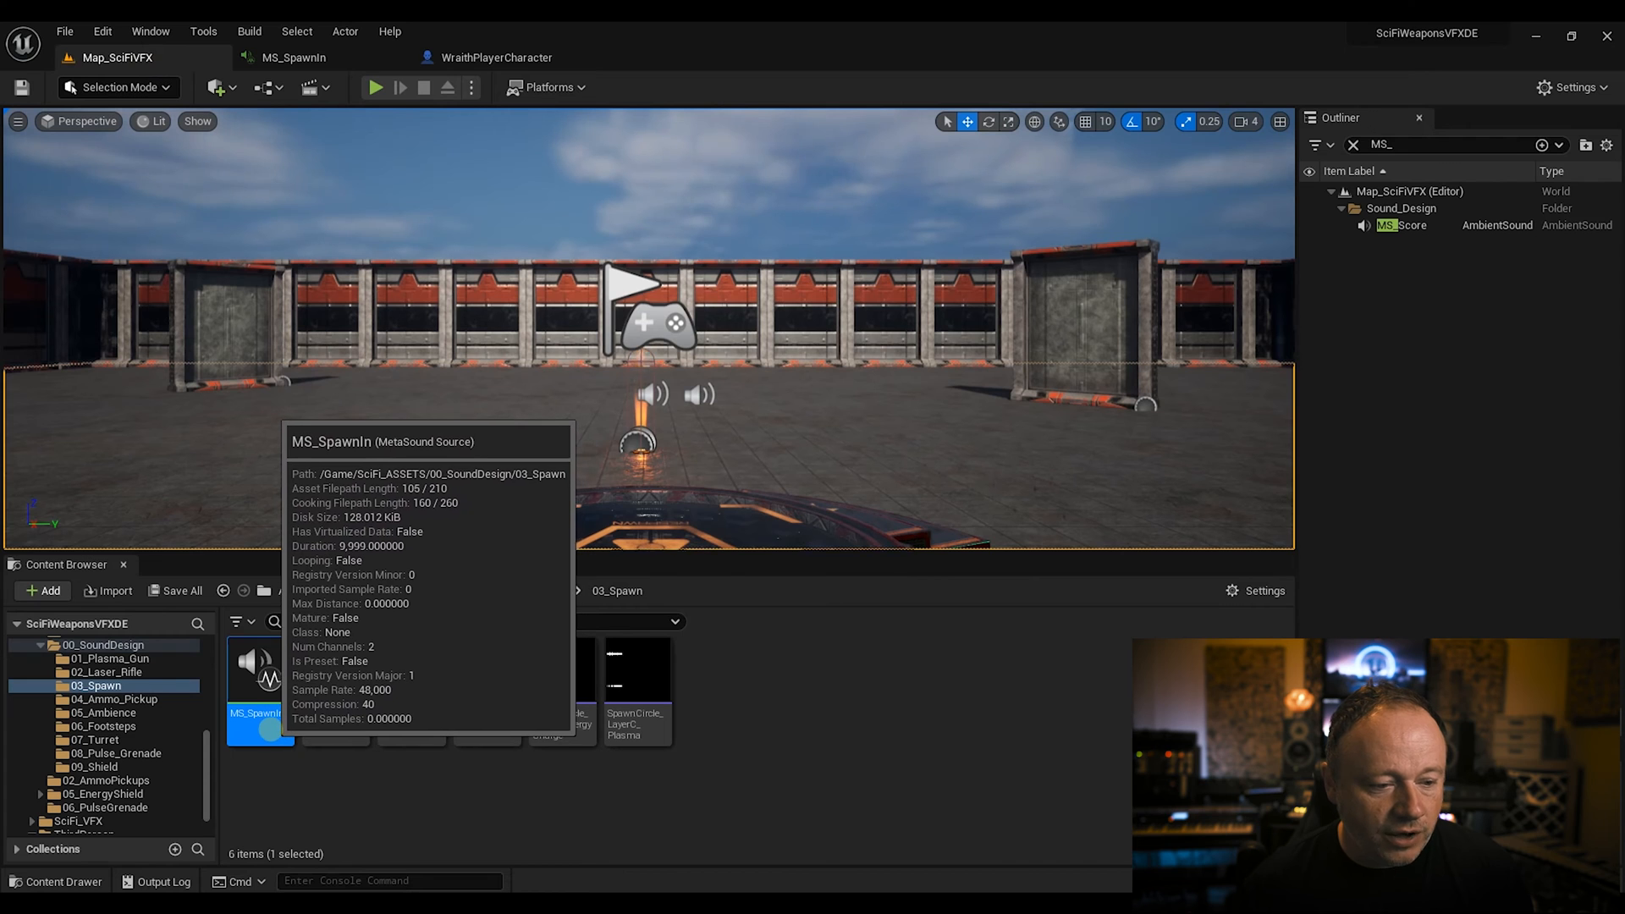
pyautogui.click(293, 56)
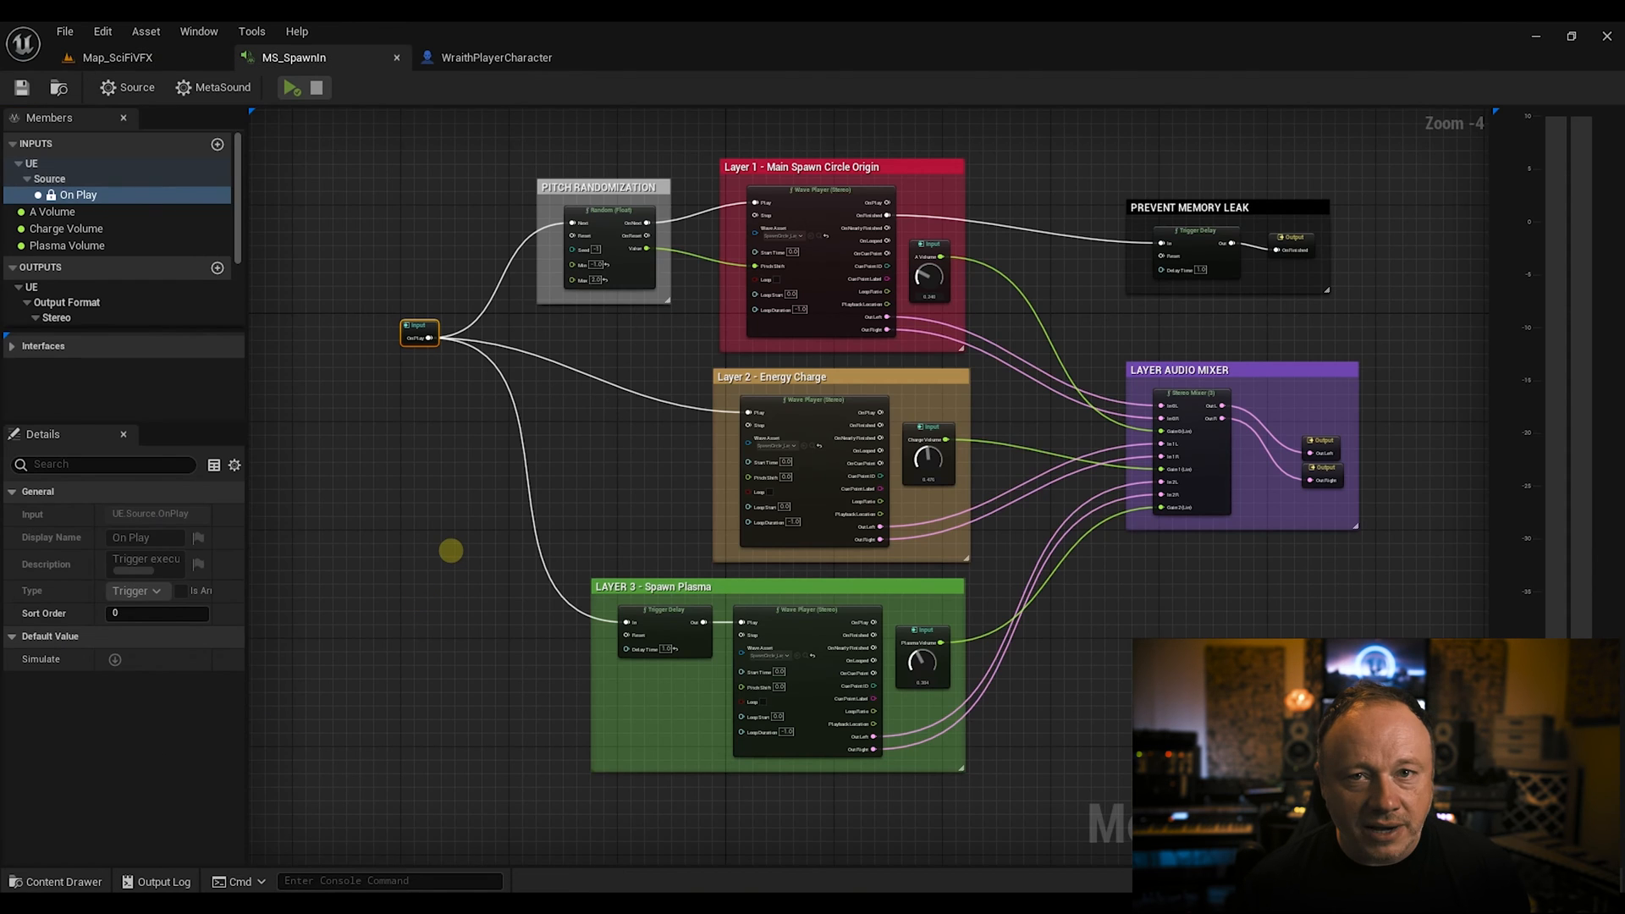
pyautogui.moveTo(452, 550); pyautogui.dragTo(451, 523)
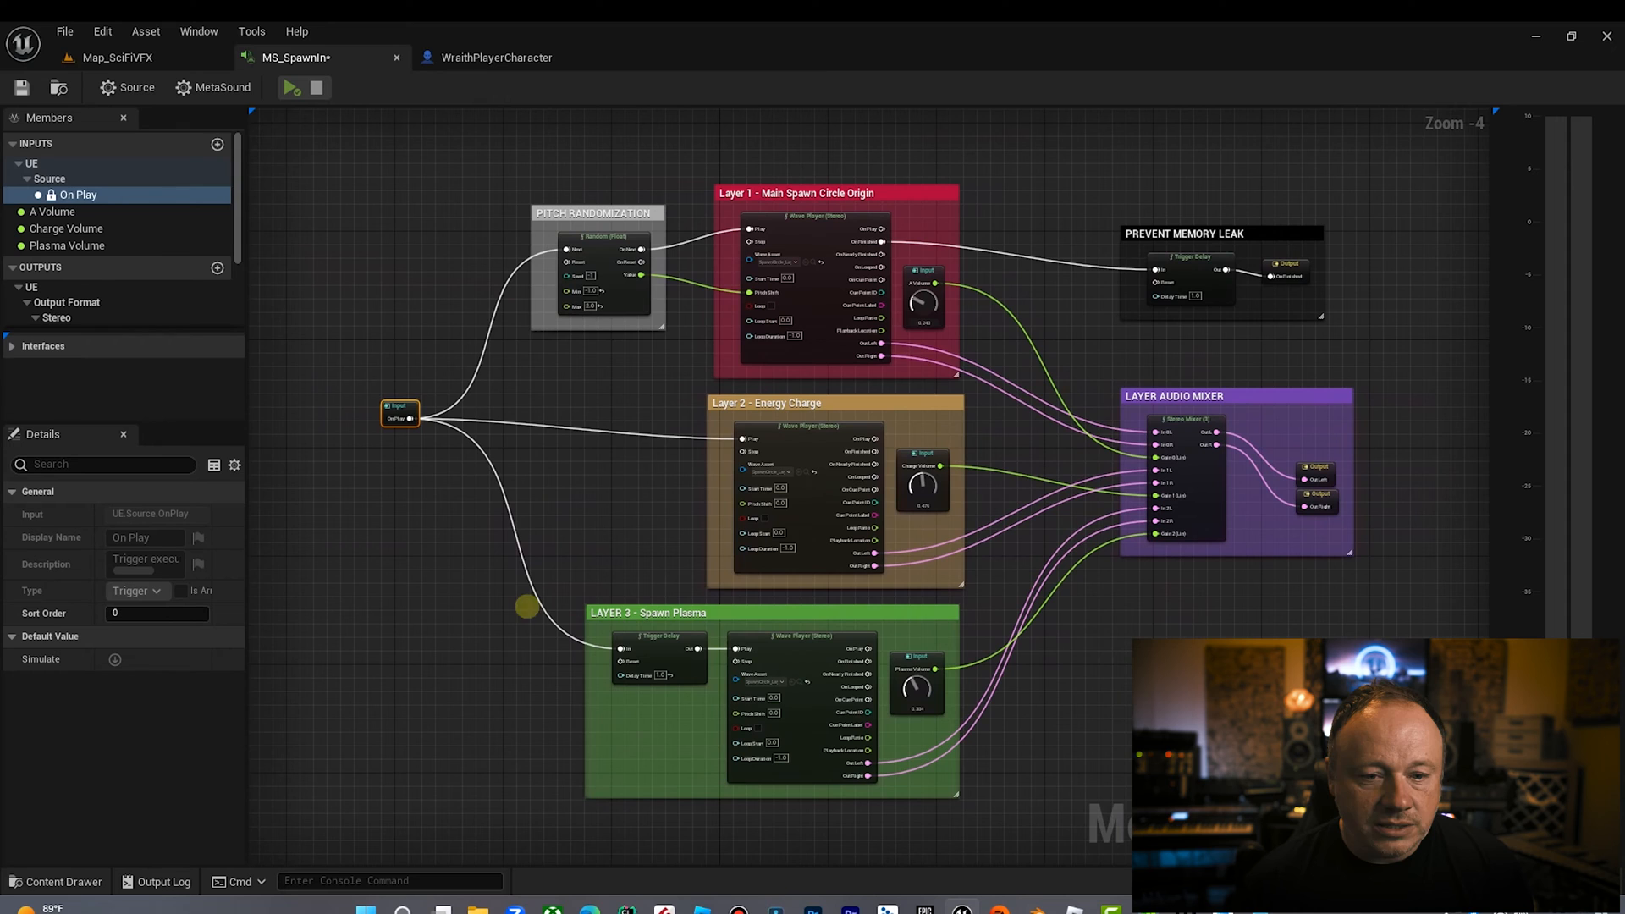
pyautogui.click(294, 88)
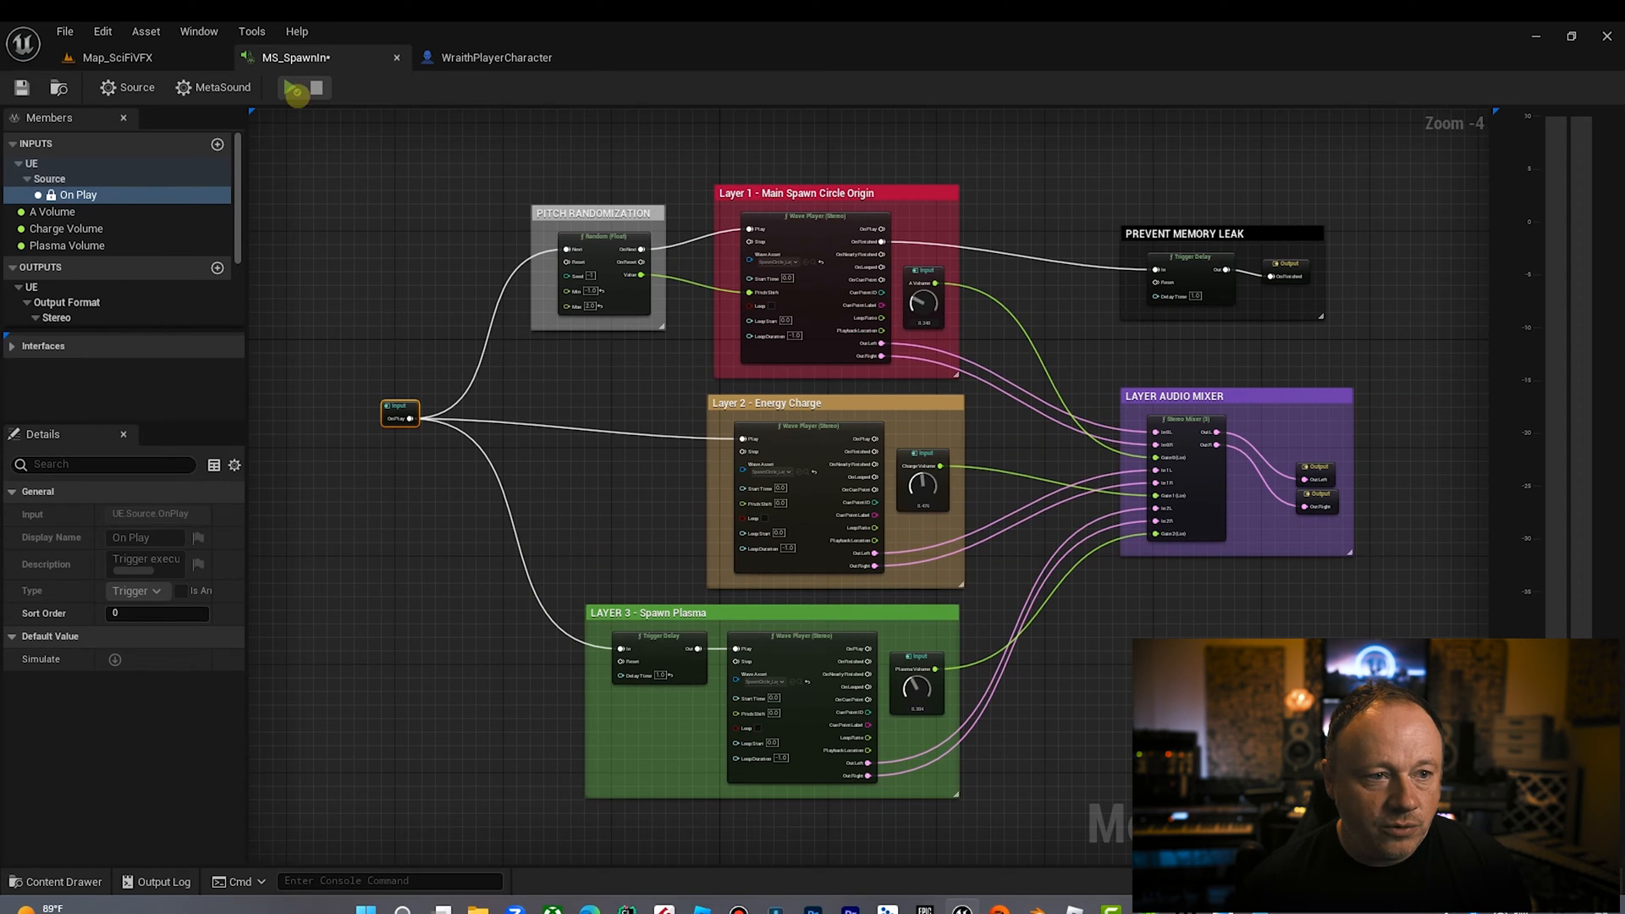
pyautogui.click(291, 88)
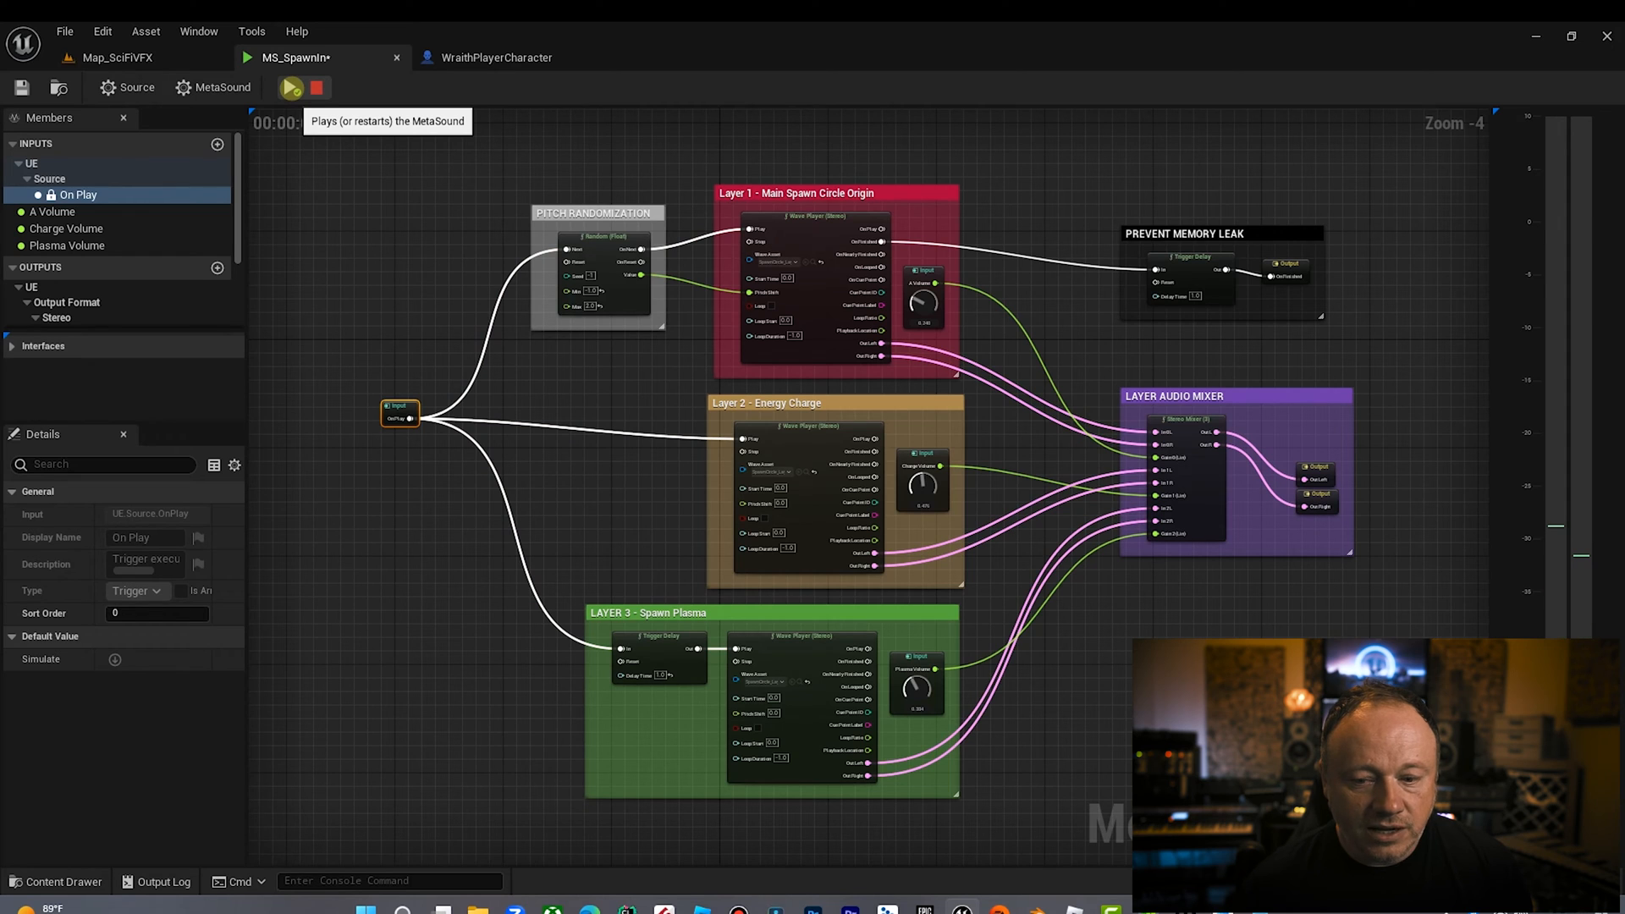
pyautogui.click(291, 88)
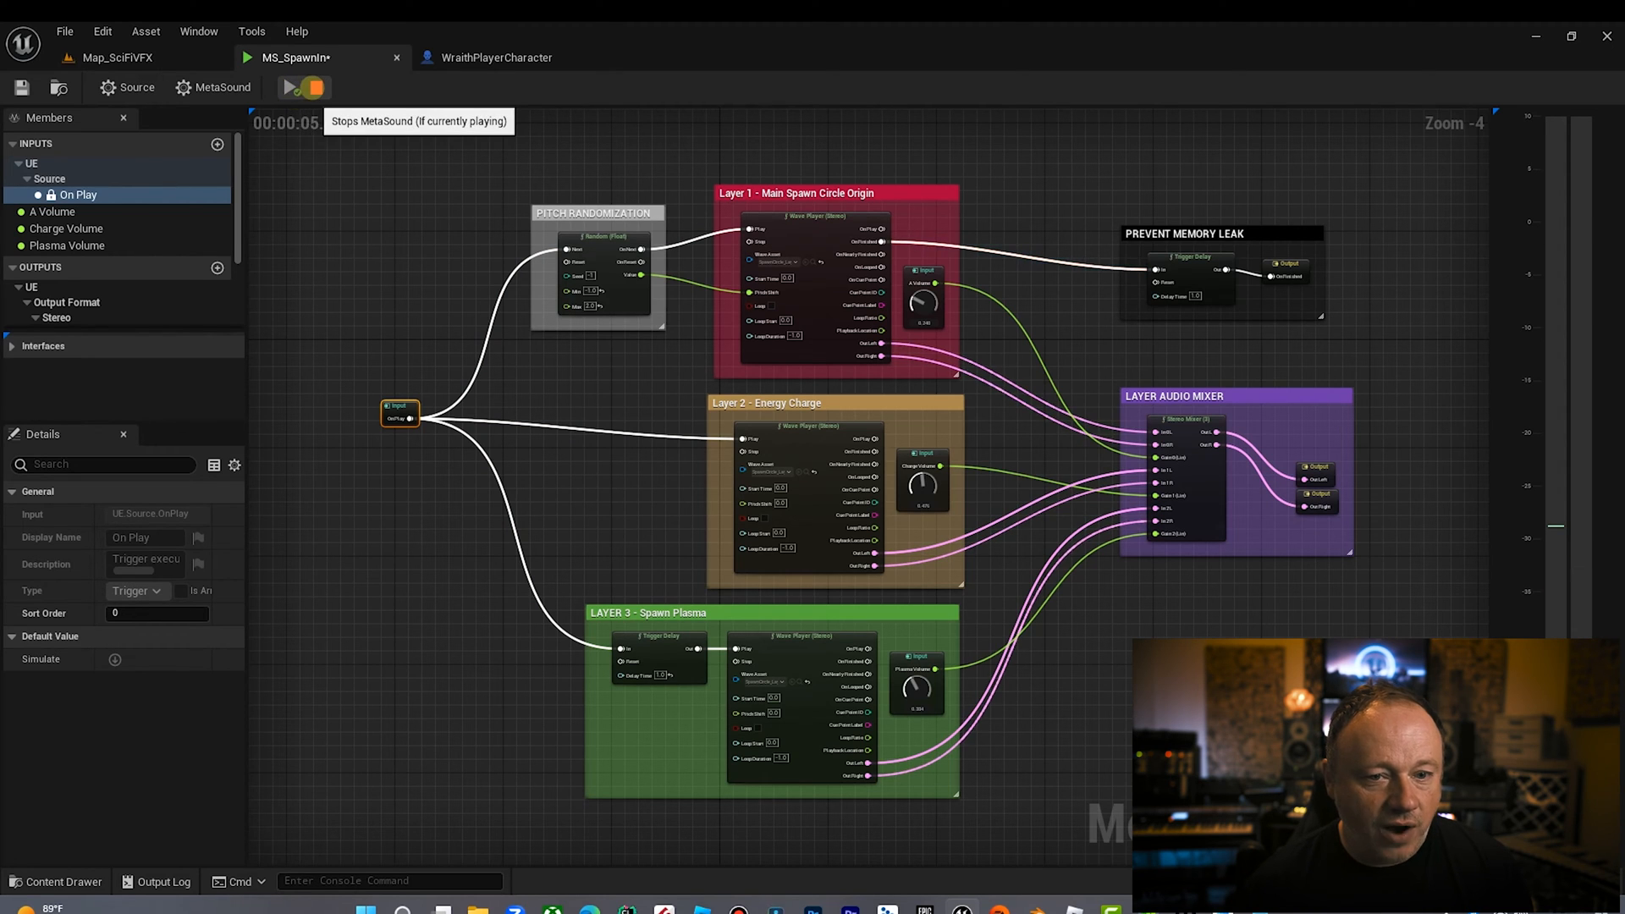
pyautogui.click(316, 87)
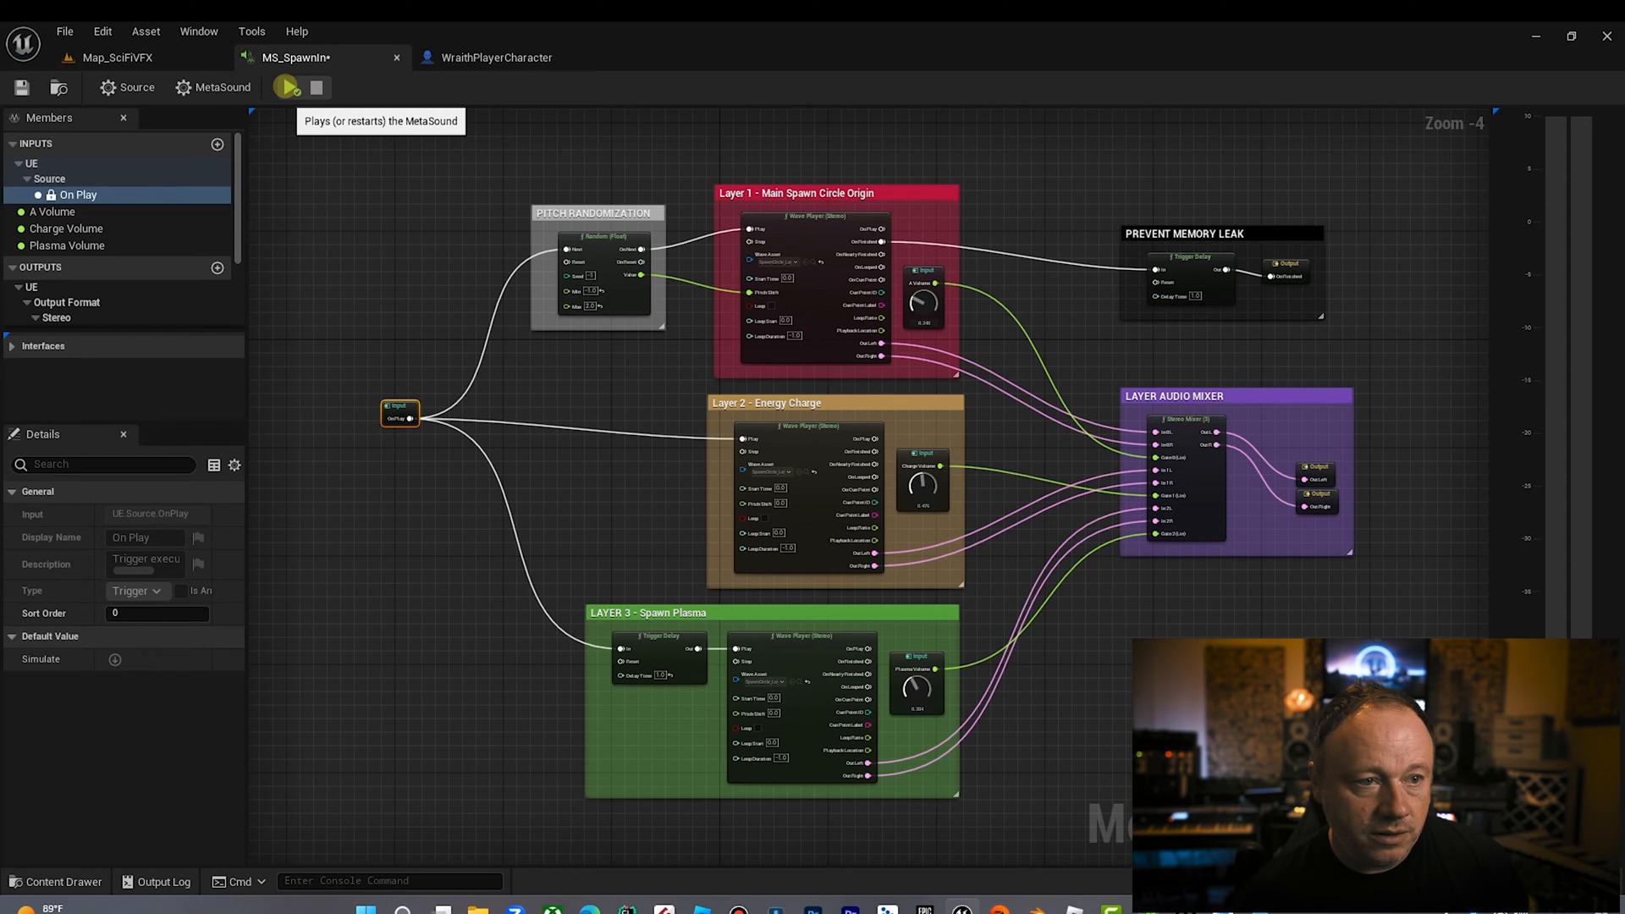
pyautogui.click(286, 87)
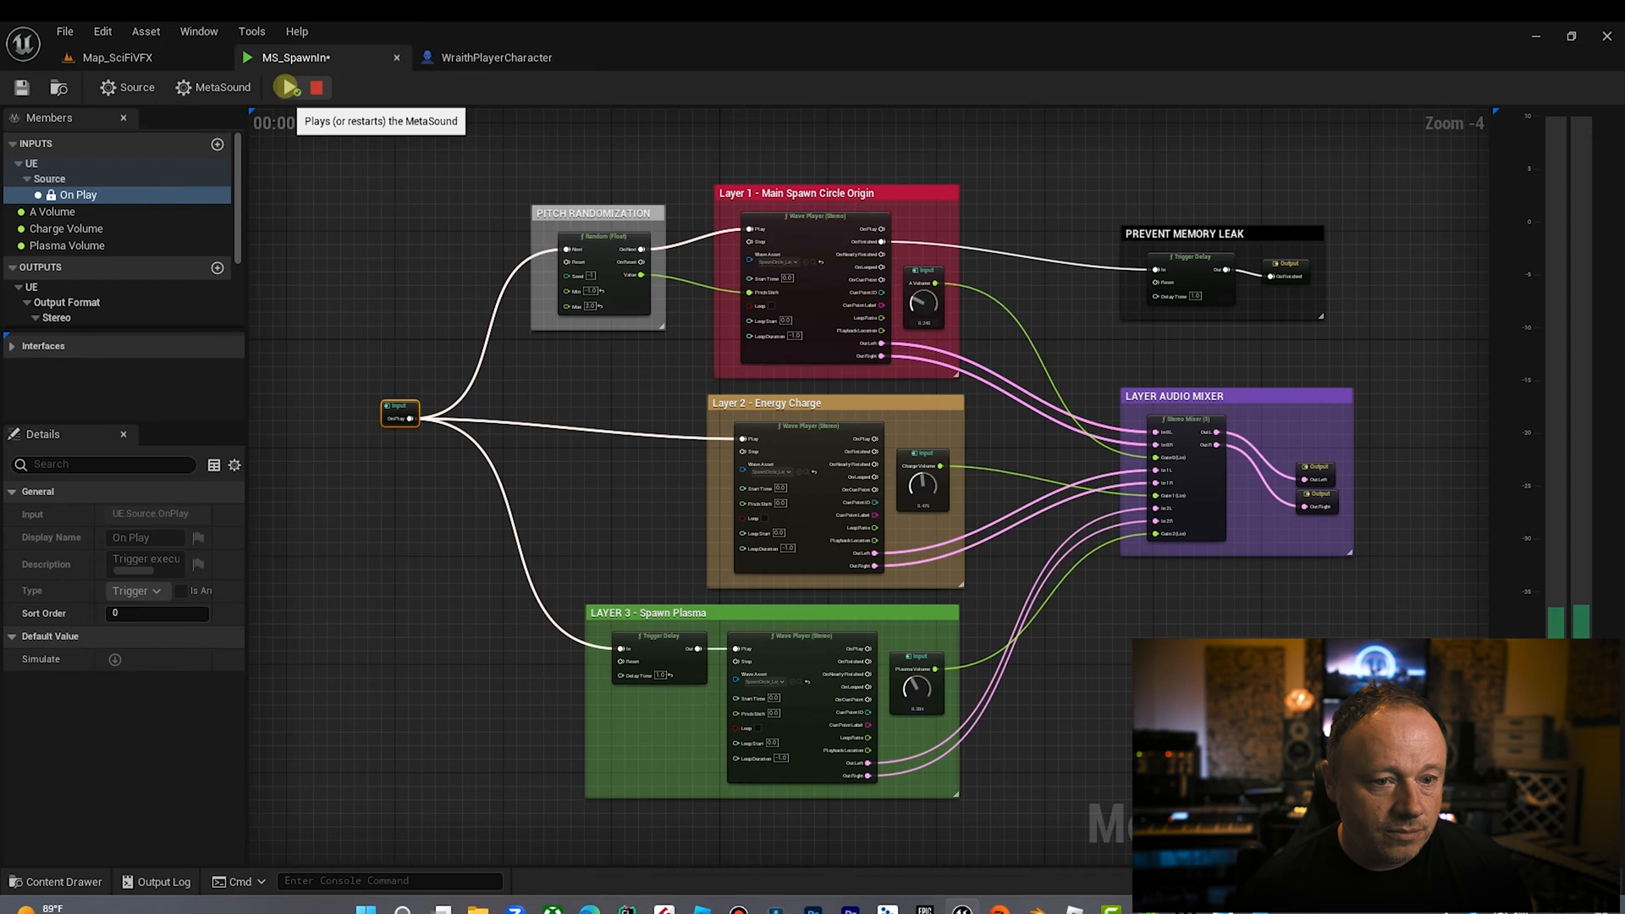
pyautogui.click(287, 87)
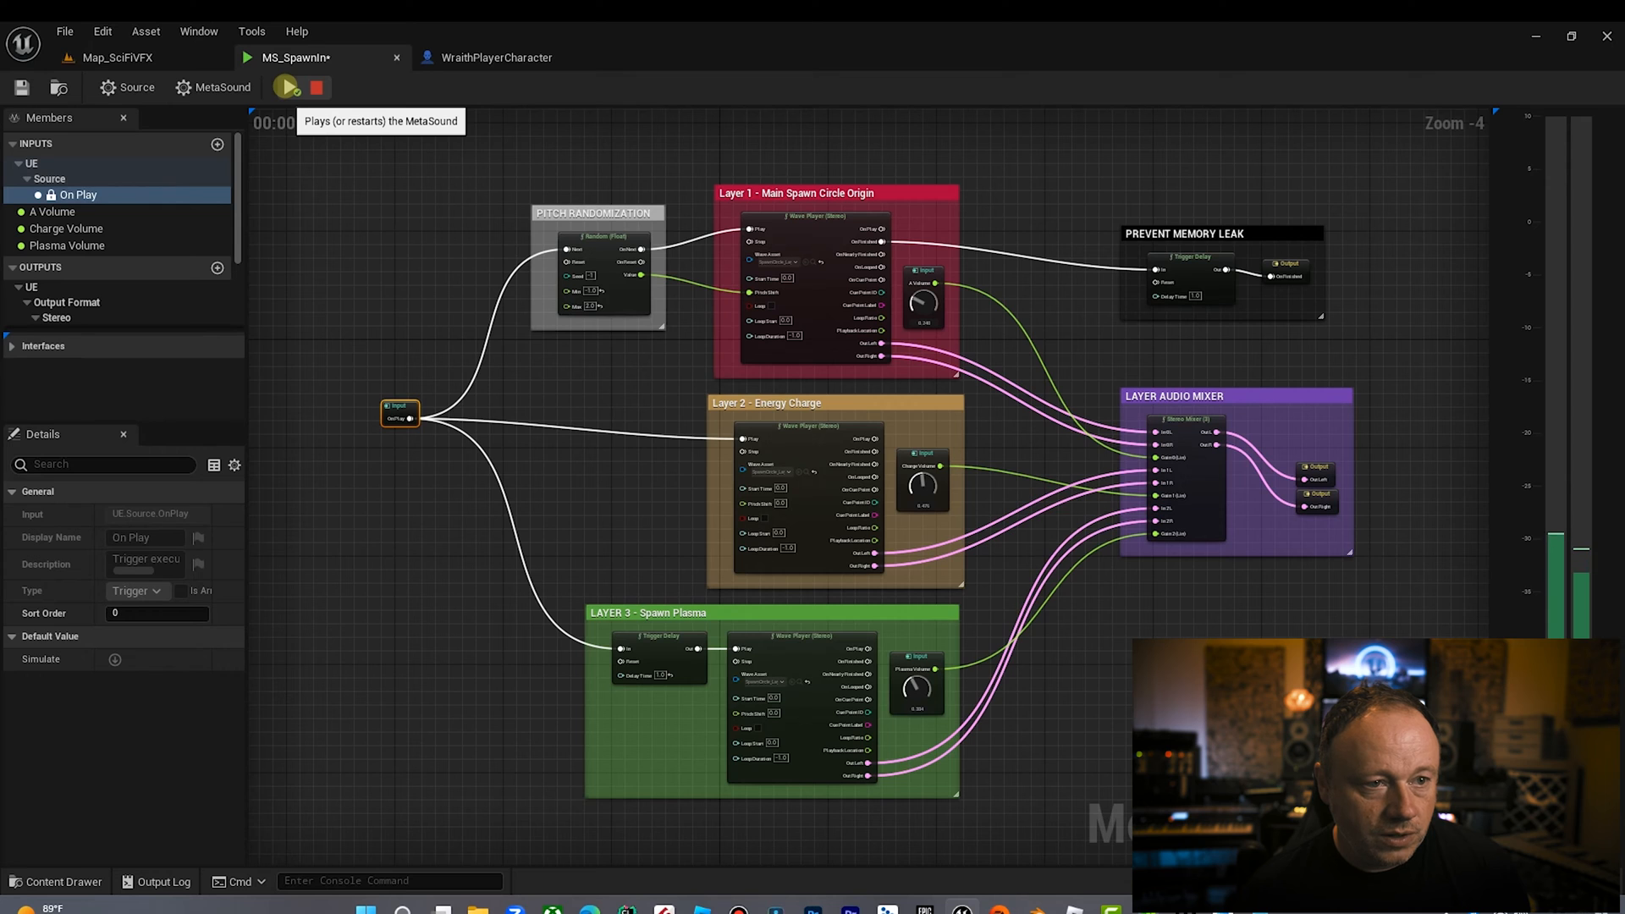
pyautogui.click(287, 87)
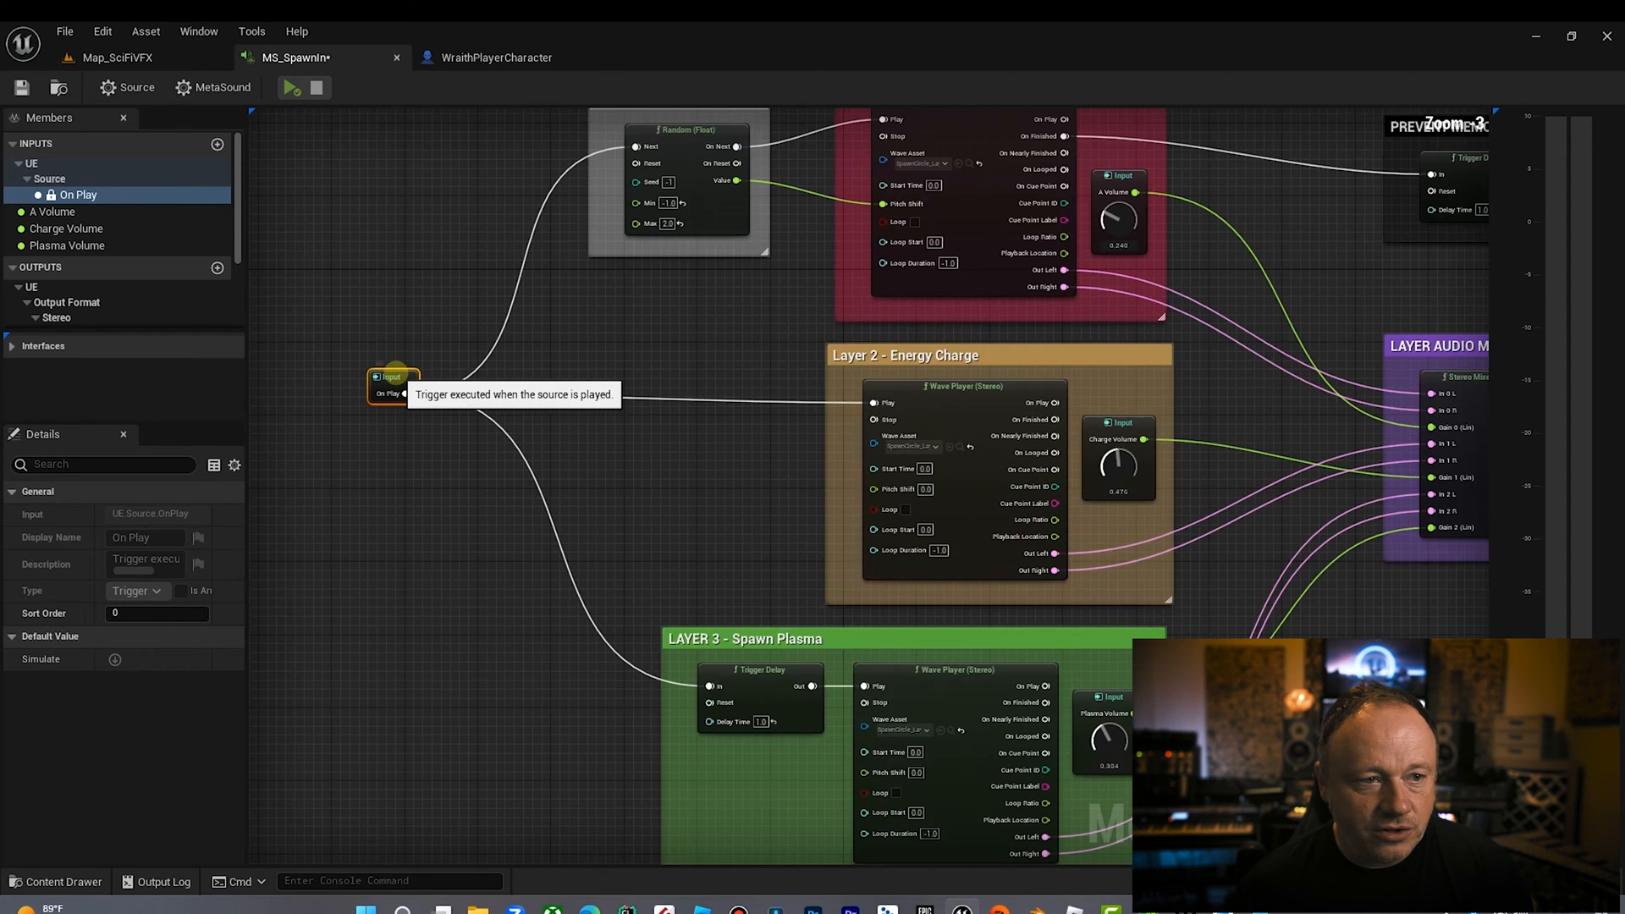
pyautogui.click(292, 88)
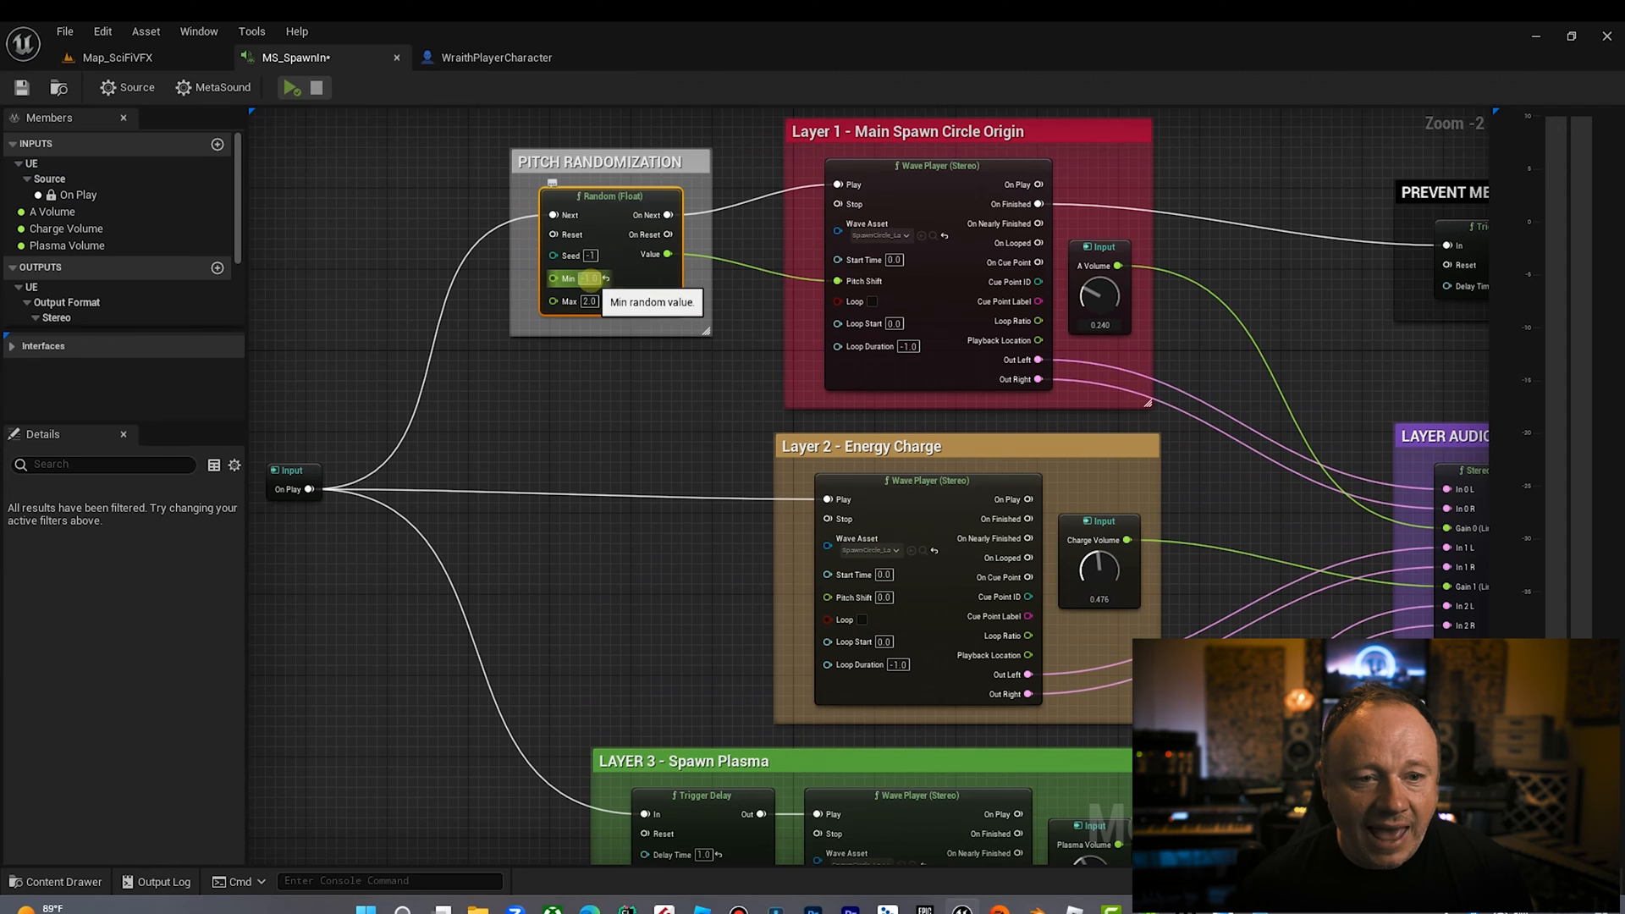
pyautogui.moveTo(574, 301)
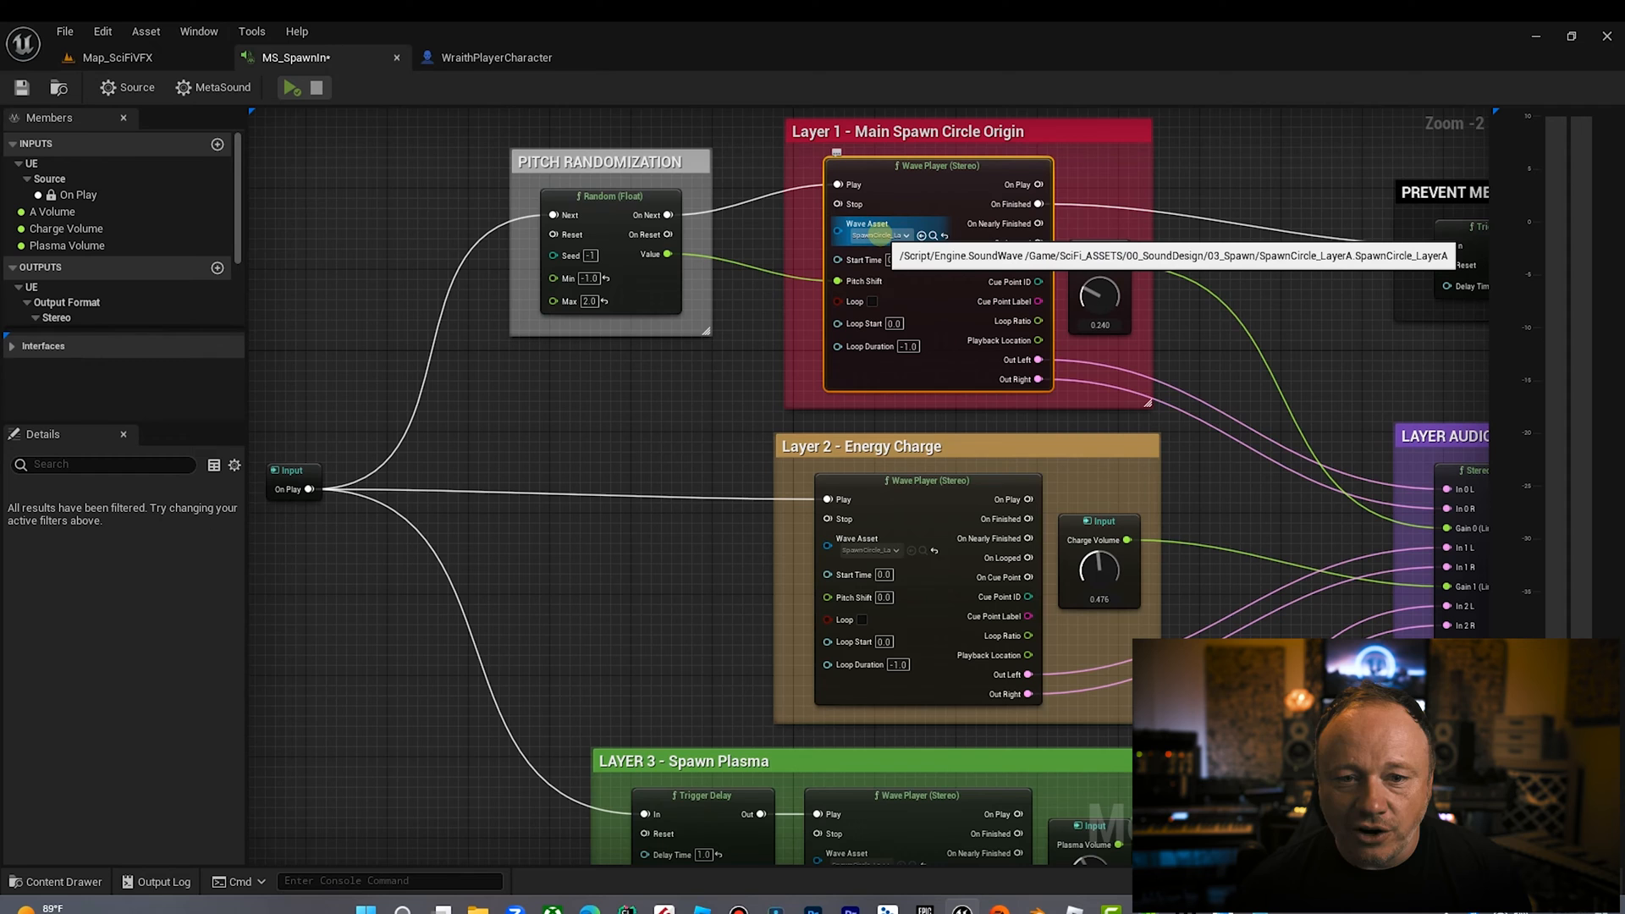
pyautogui.click(906, 235)
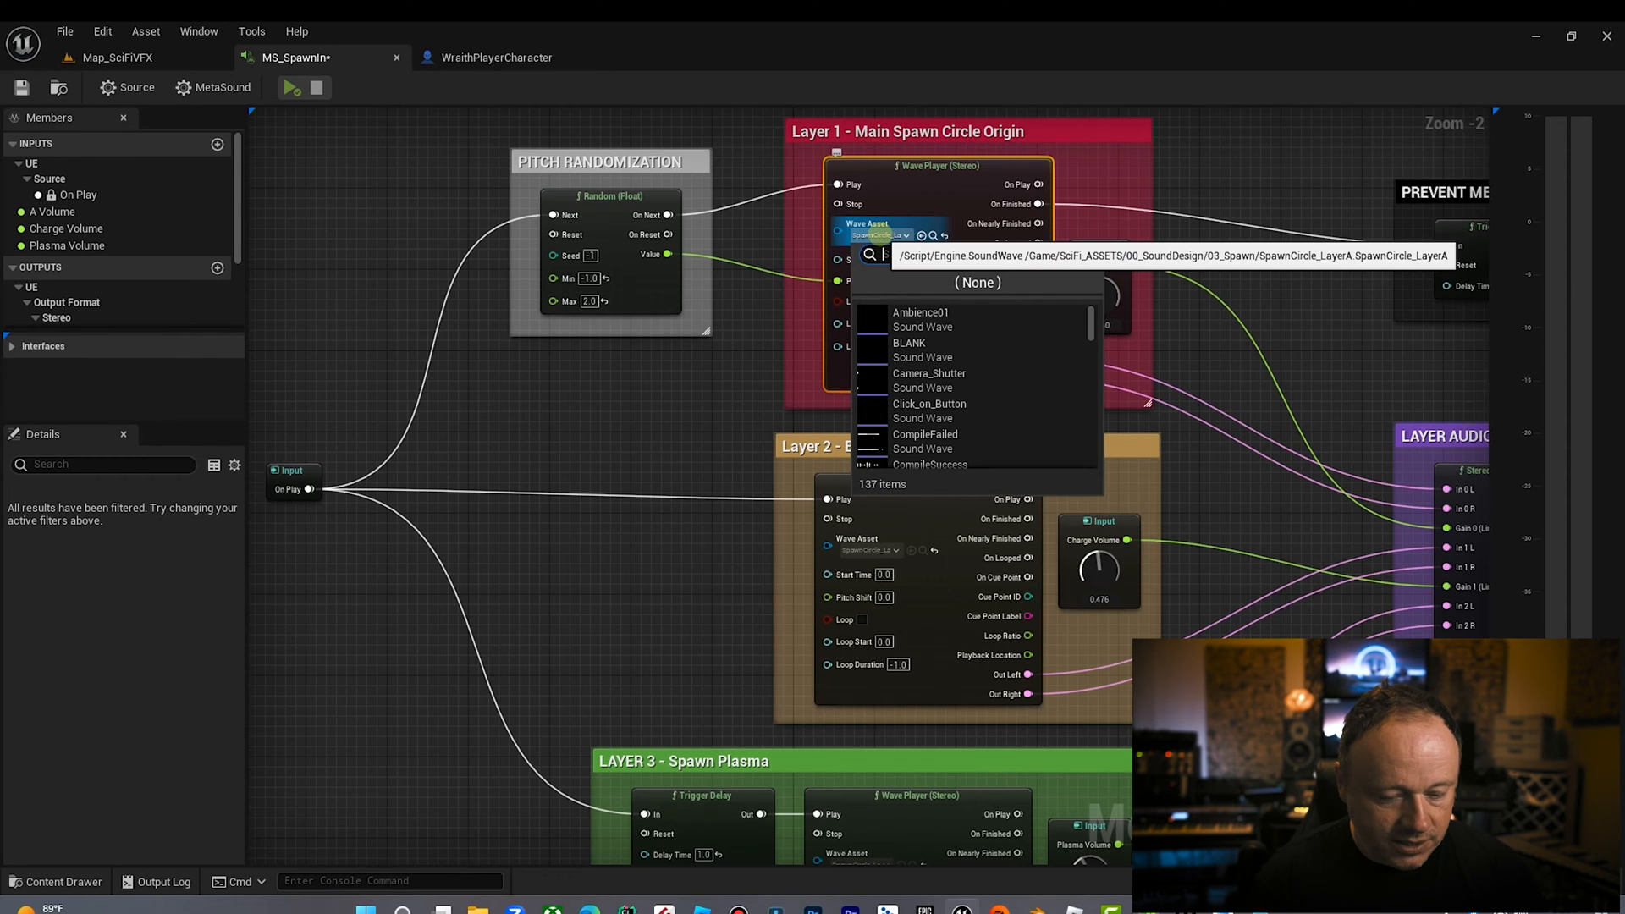
pyautogui.write('spawn c')
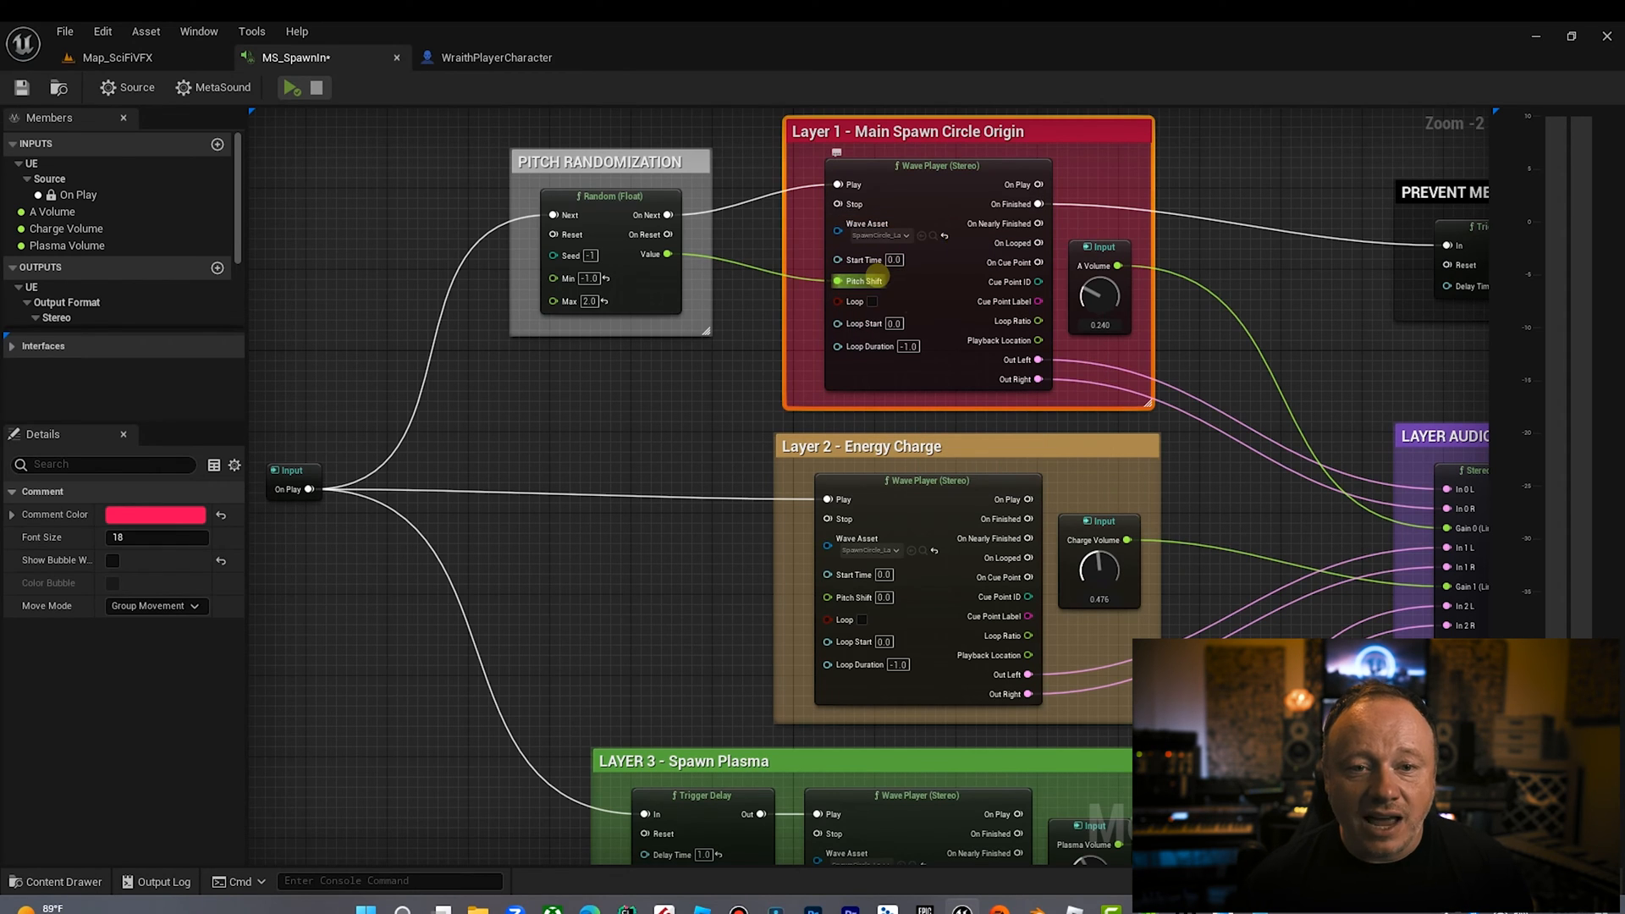
pyautogui.moveTo(865, 184)
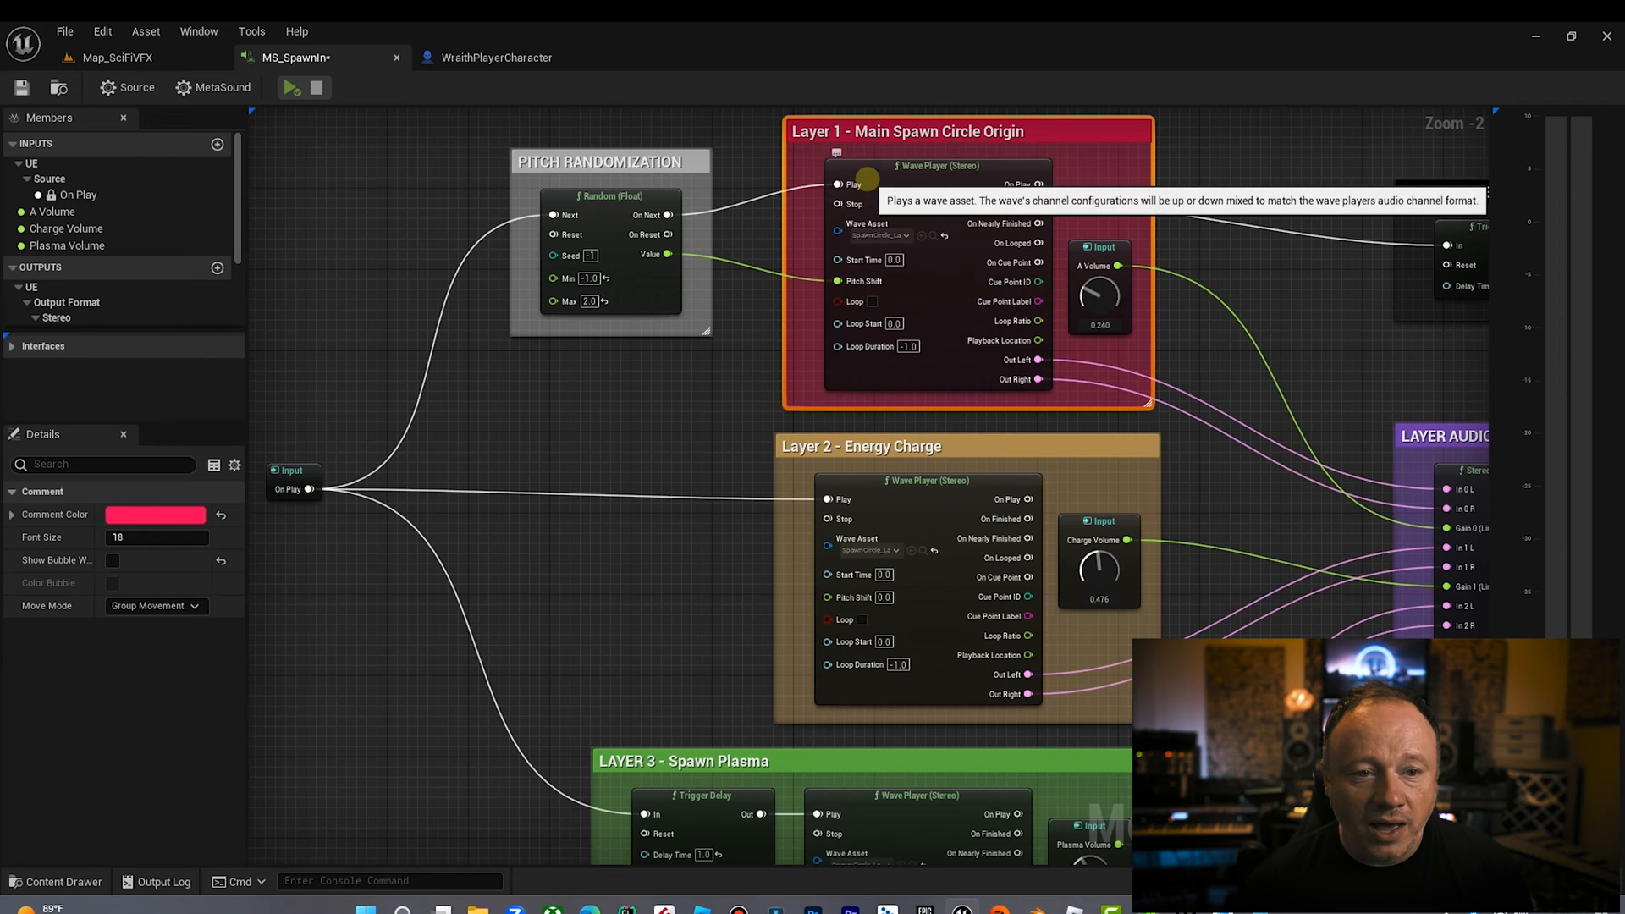